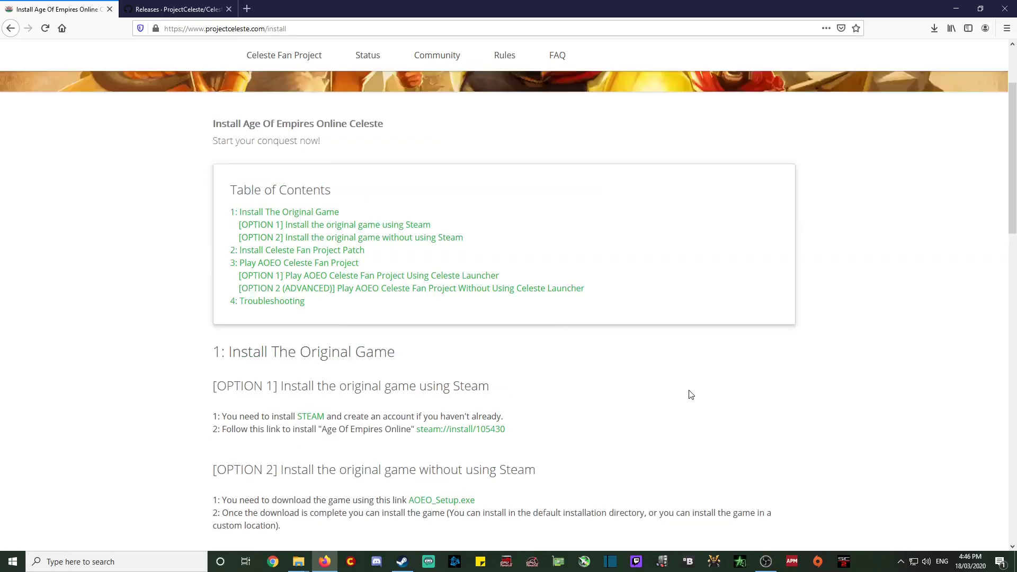
Start the Steam install of Age of Empires Online from the steam://install/105430 link.
{"action": "scroll", "scroll_direction": "up", "scroll_amount": 3}
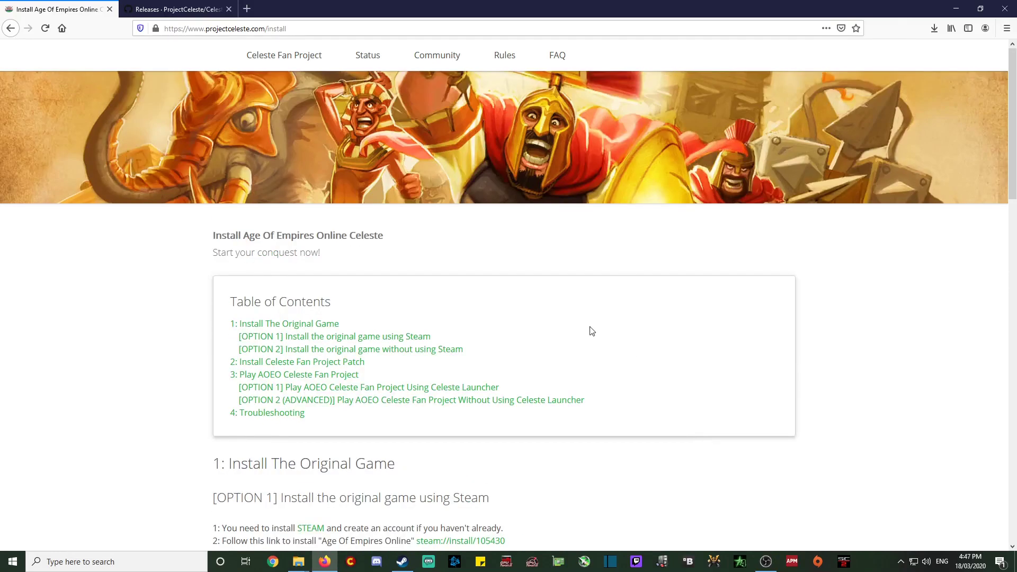
{"action": "mouse_move", "coordinate": [568, 319]}
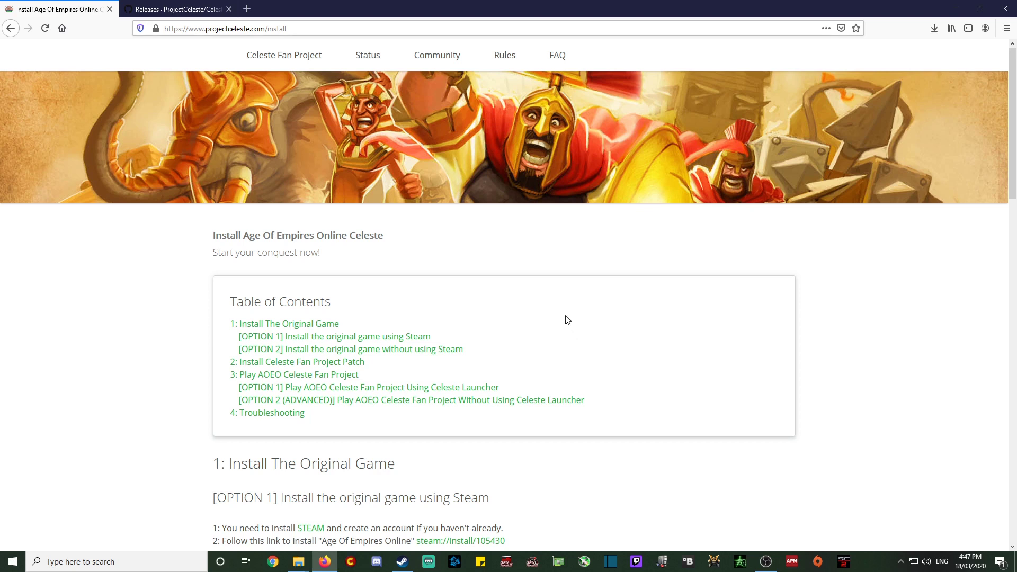
{"action": "mouse_move", "coordinate": [519, 240]}
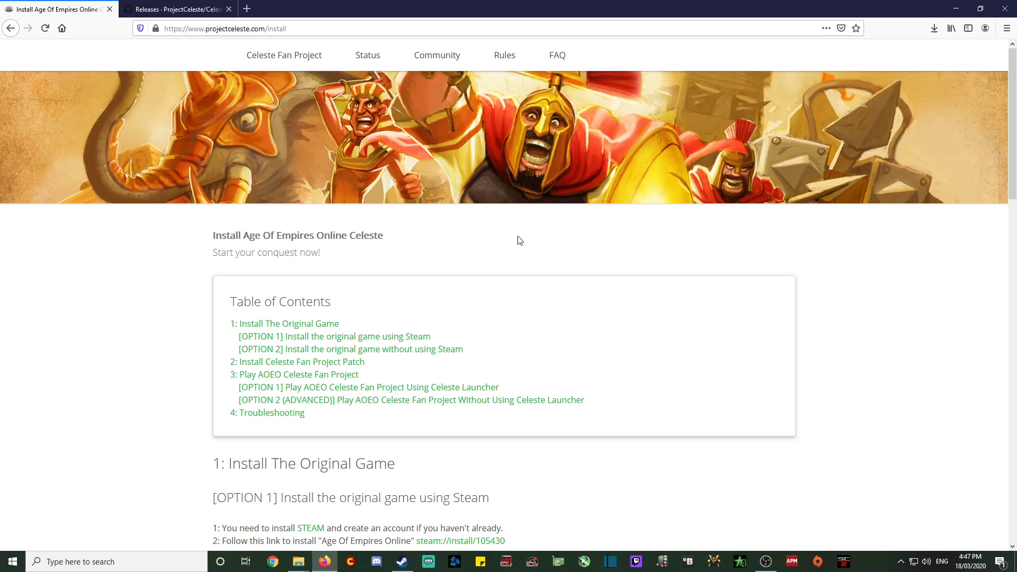
{"action": "mouse_move", "coordinate": [164, 29]}
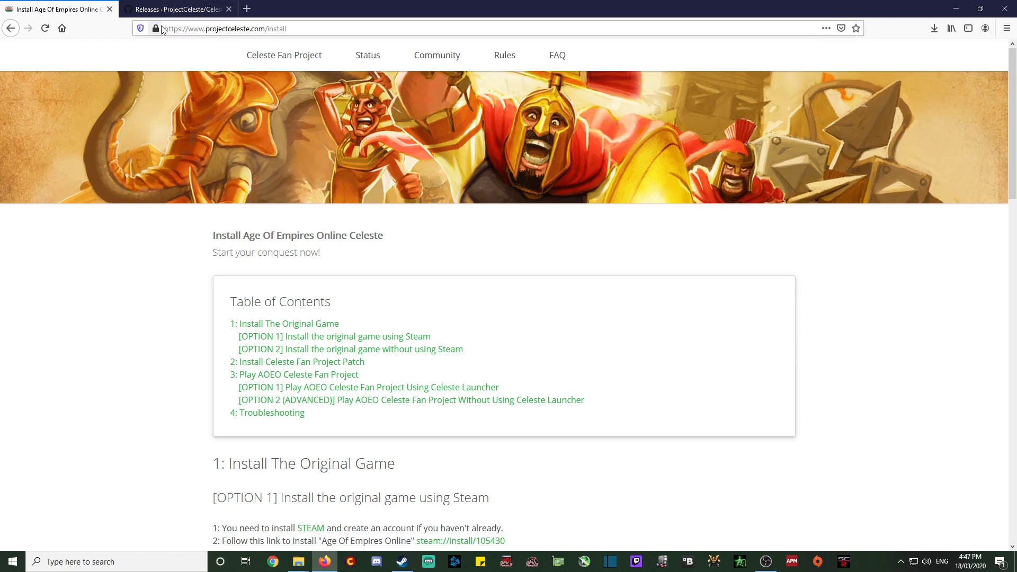
{"action": "mouse_move", "coordinate": [426, 225]}
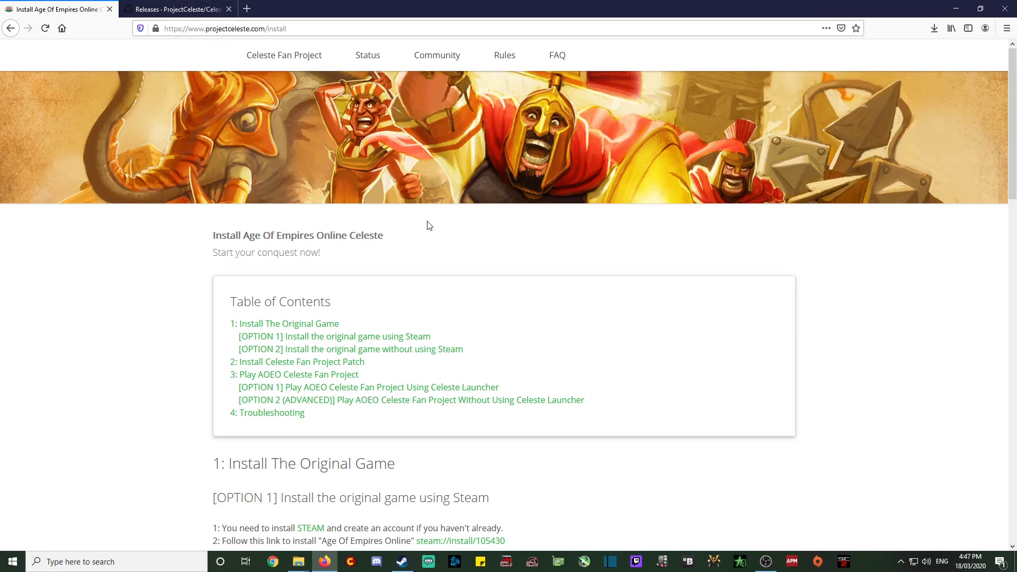
{"action": "scroll", "scroll_direction": "down", "scroll_amount": 3}
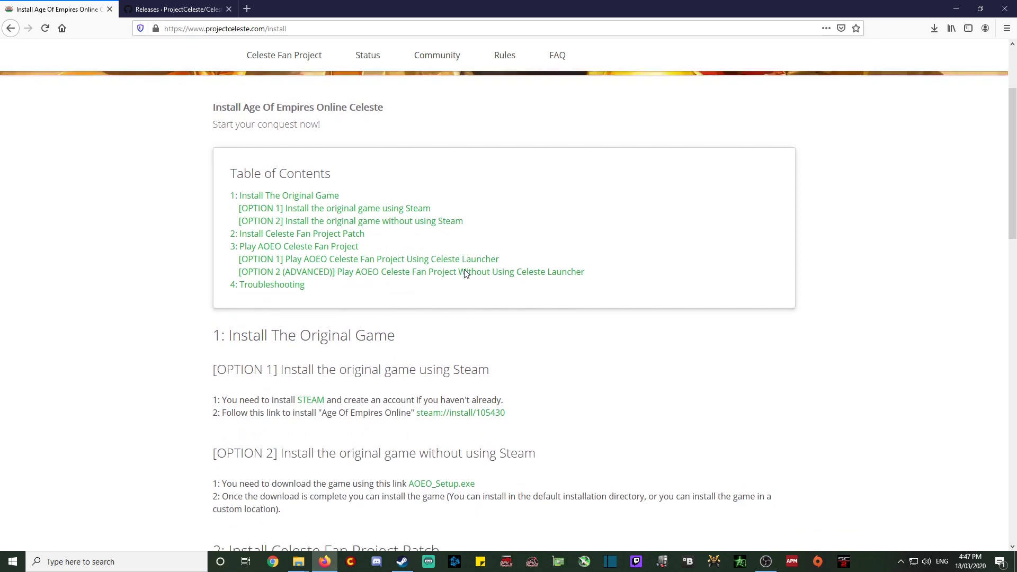
{"action": "scroll", "scroll_direction": "down", "scroll_amount": 3}
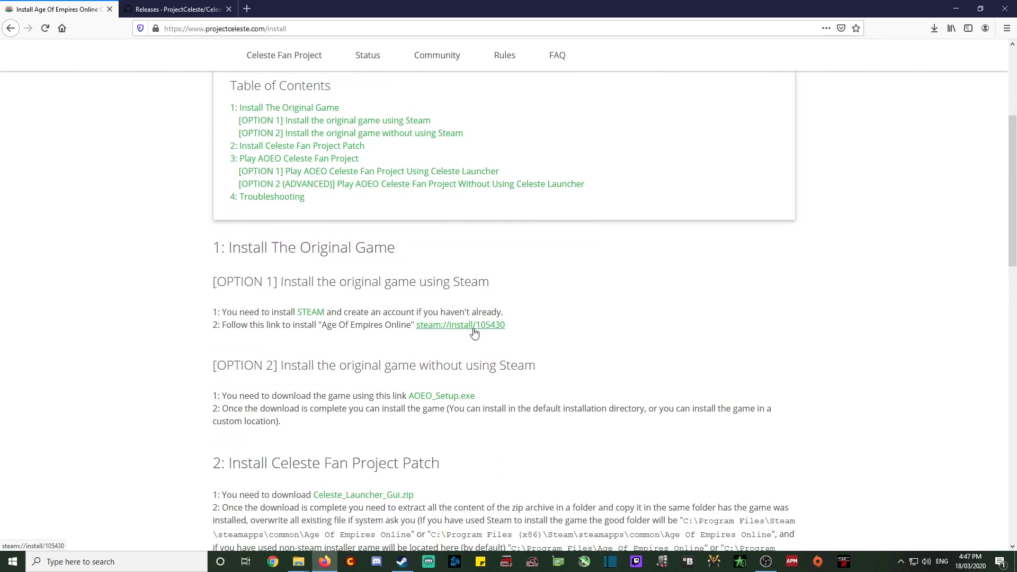
{"action": "mouse_move", "coordinate": [318, 324]}
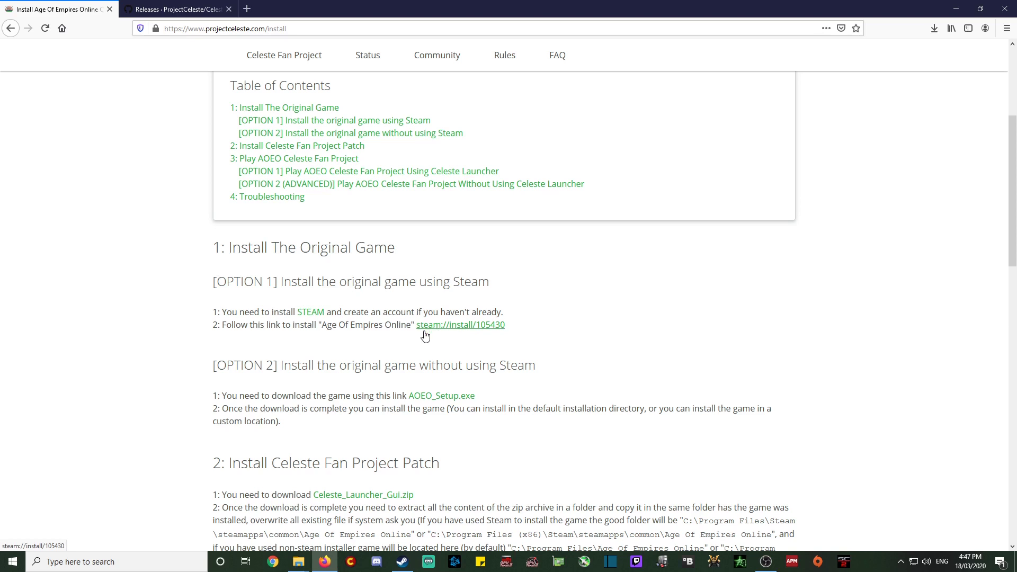
{"action": "mouse_move", "coordinate": [552, 313]}
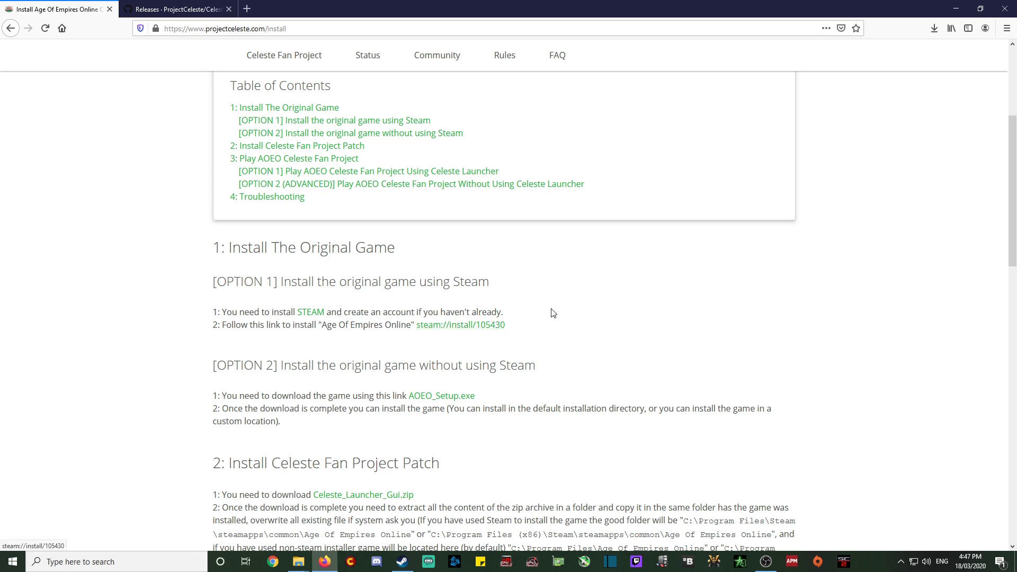
{"action": "mouse_move", "coordinate": [459, 324]}
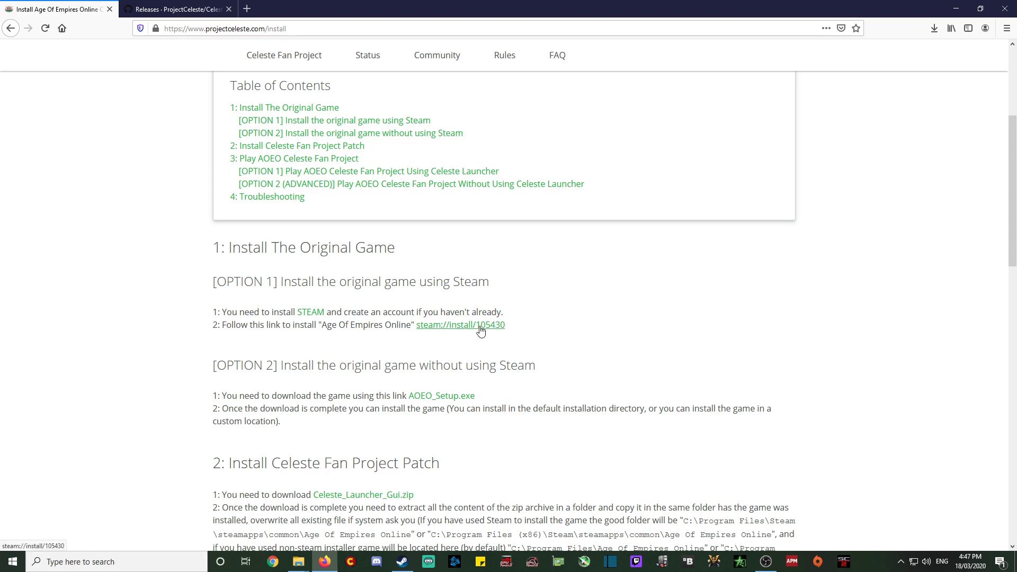
{"action": "left_click", "coordinate": [460, 324]}
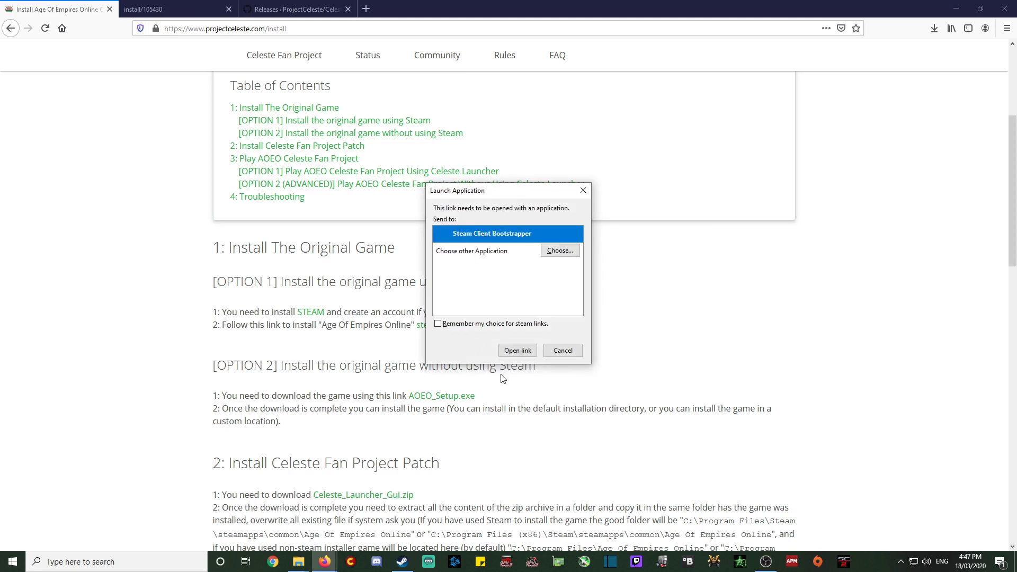
{"action": "left_click", "coordinate": [517, 350]}
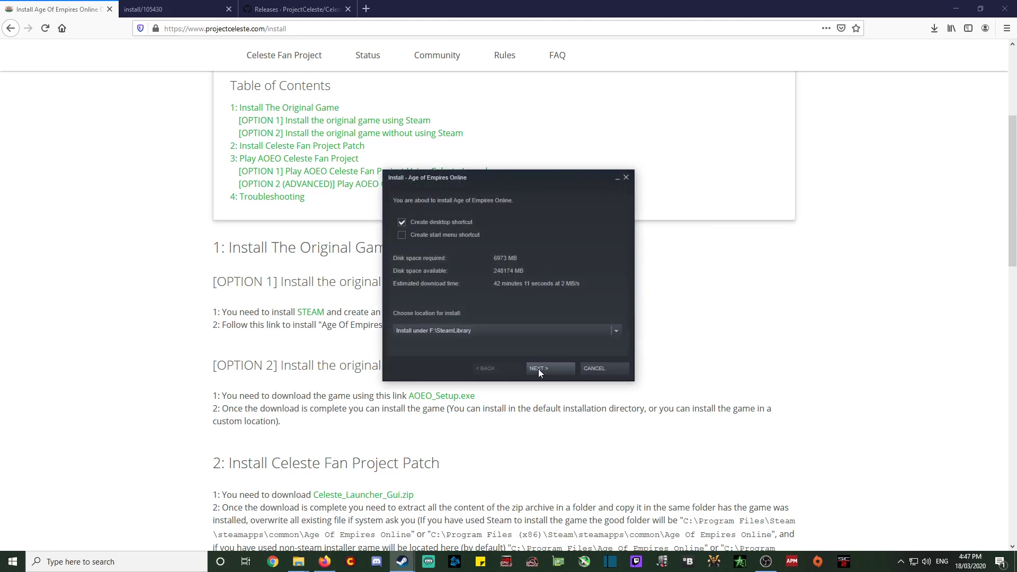
{"action": "mouse_move", "coordinate": [593, 330]}
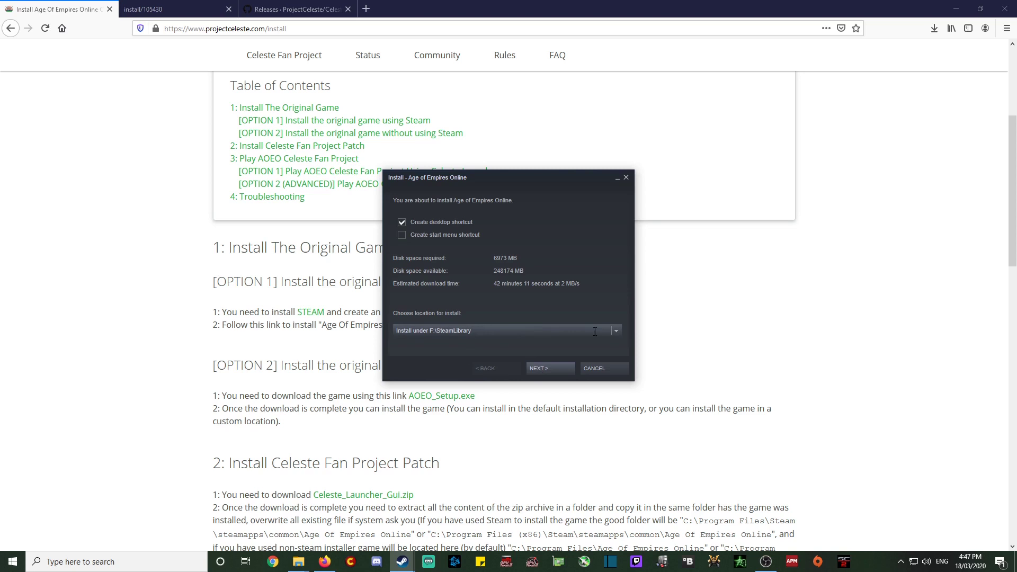
{"action": "mouse_move", "coordinate": [407, 392]}
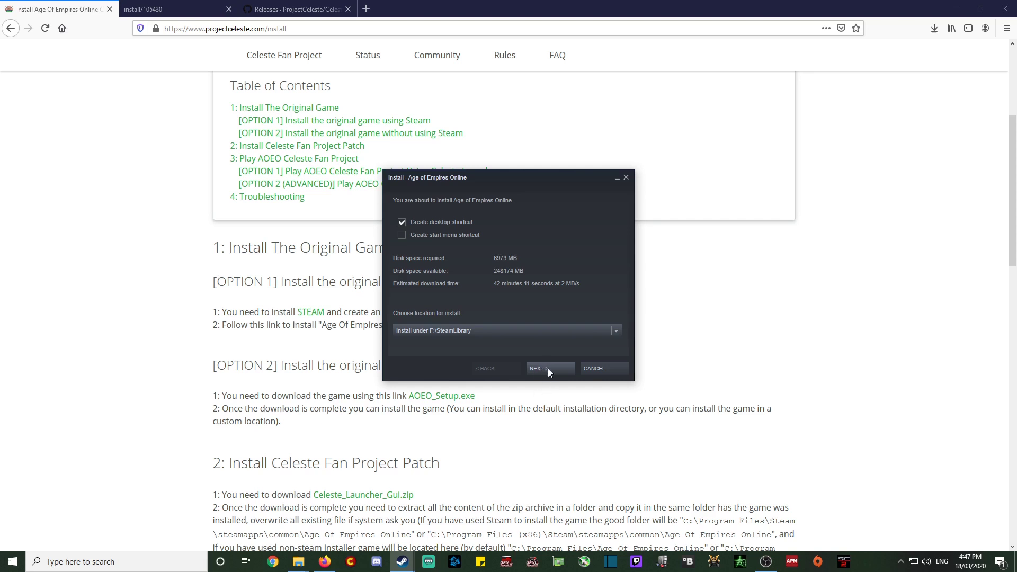
{"action": "mouse_move", "coordinate": [549, 375]}
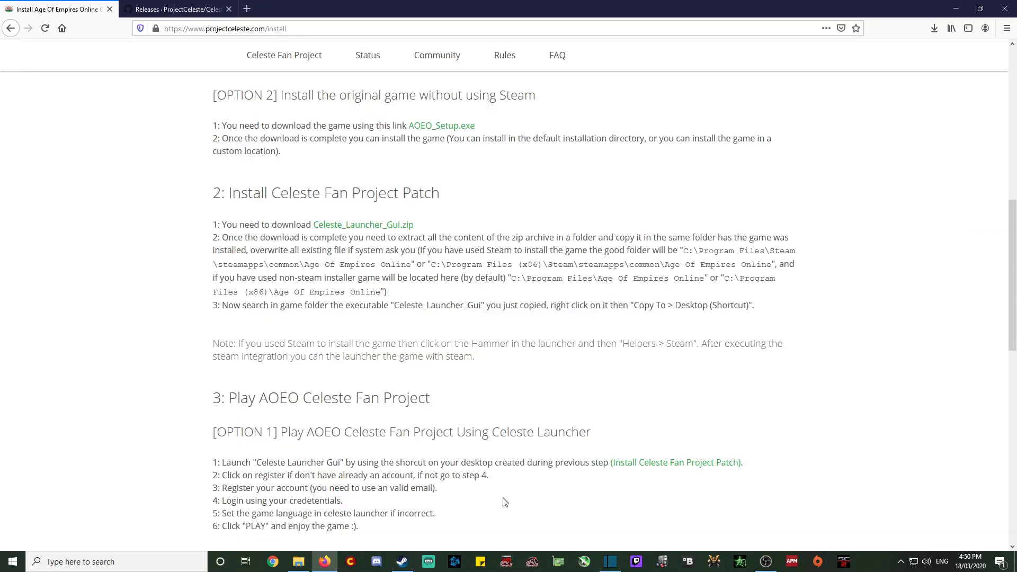
{"action": "mouse_move", "coordinate": [283, 352]}
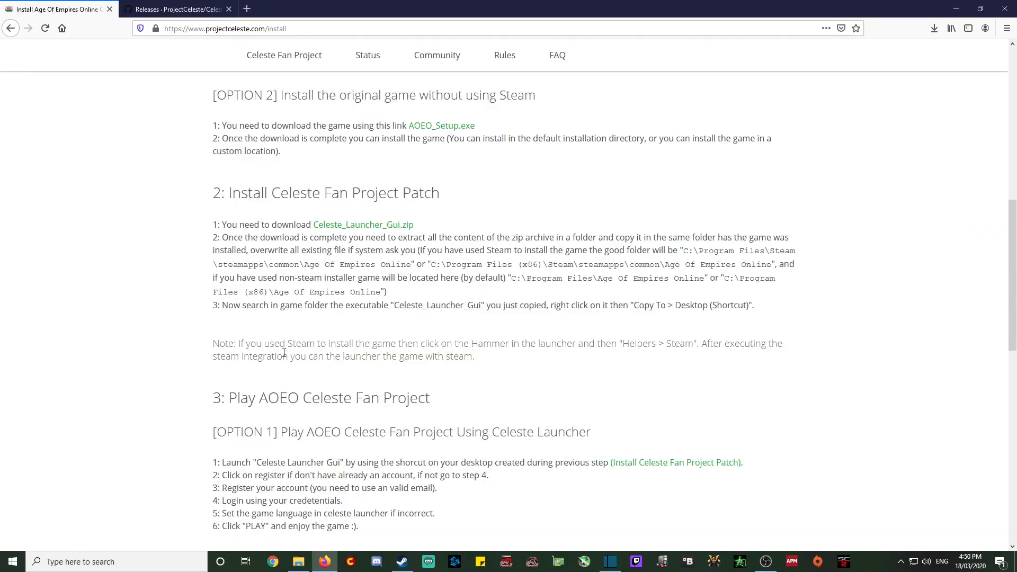
{"action": "mouse_move", "coordinate": [532, 377]}
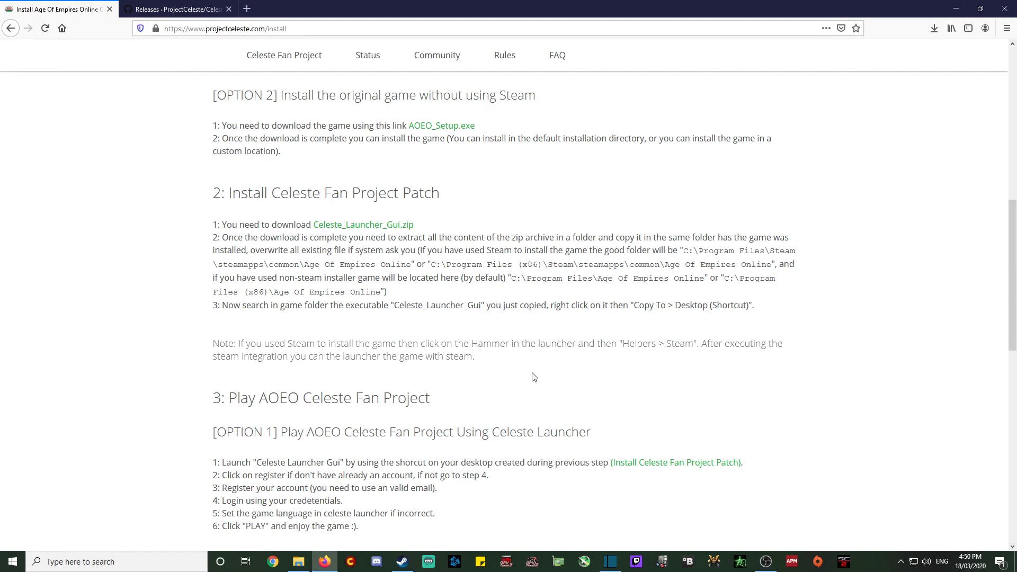
{"action": "mouse_move", "coordinate": [472, 370]}
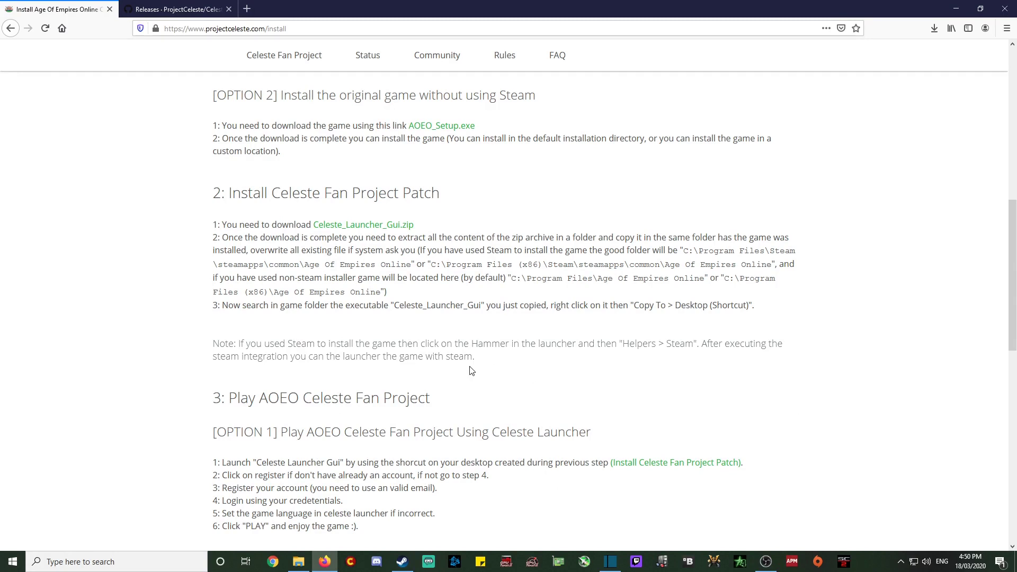
{"action": "mouse_move", "coordinate": [428, 359]}
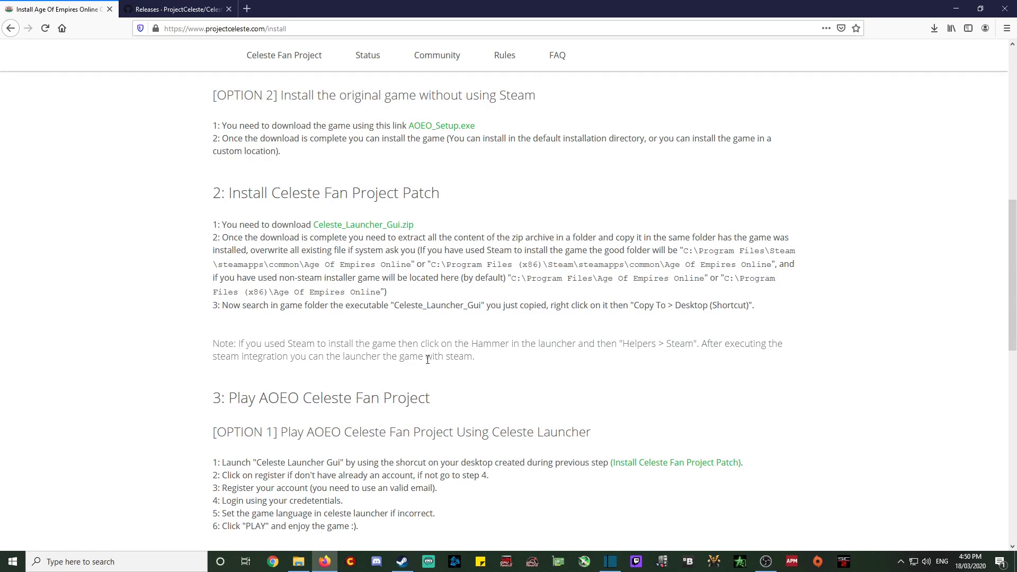
Right-click the Celeste_Launcher_Gui.zip link under '2: Install Celeste Fan Project Patch'.
{"action": "right_click", "coordinate": [363, 224]}
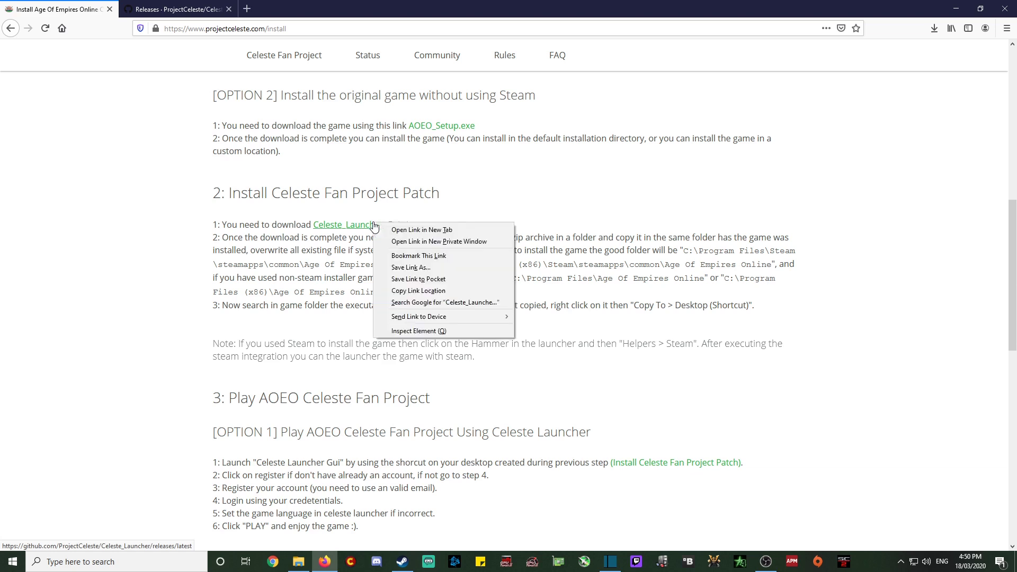
Save Celeste_Launcher.zip from the v2.2.1.0 release assets to disk.
{"action": "left_click", "coordinate": [422, 230]}
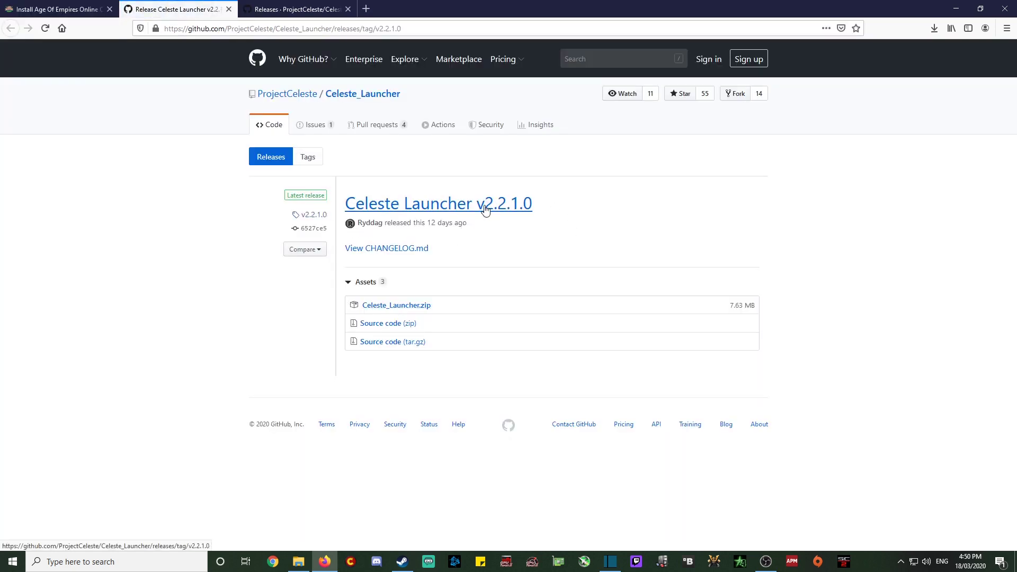
{"action": "mouse_move", "coordinate": [362, 217]}
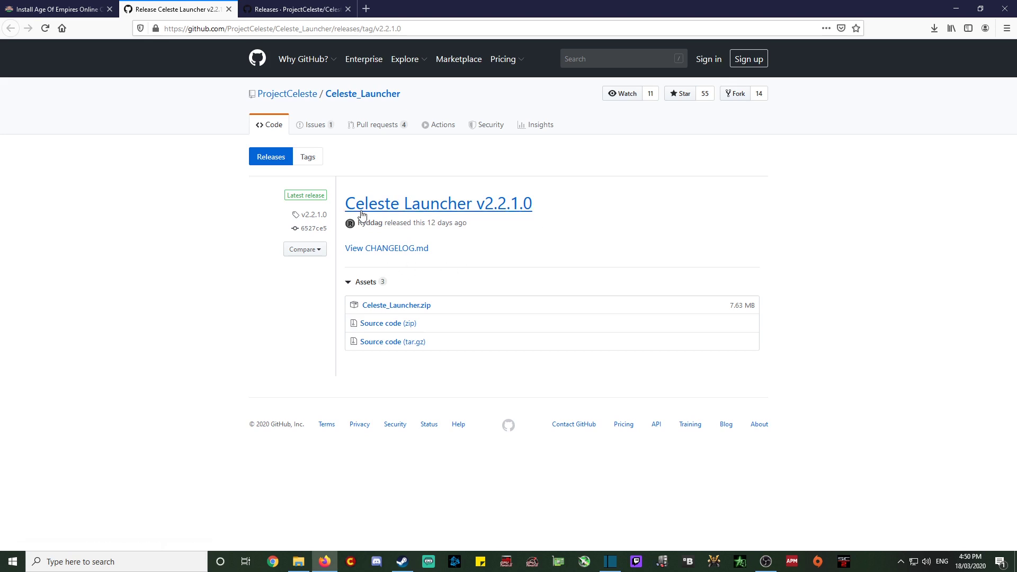
{"action": "mouse_move", "coordinate": [489, 217]}
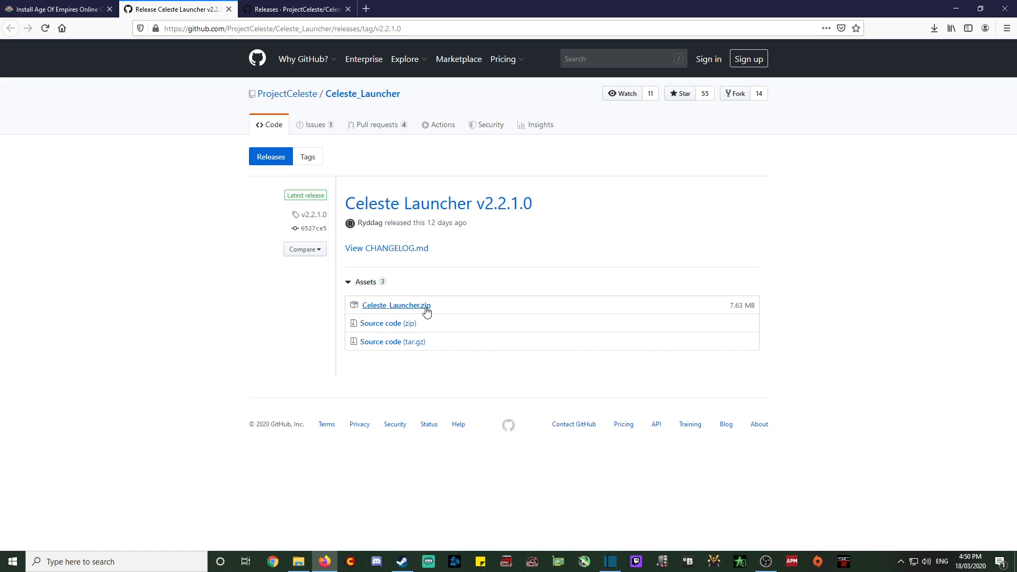
{"action": "mouse_move", "coordinate": [414, 326]}
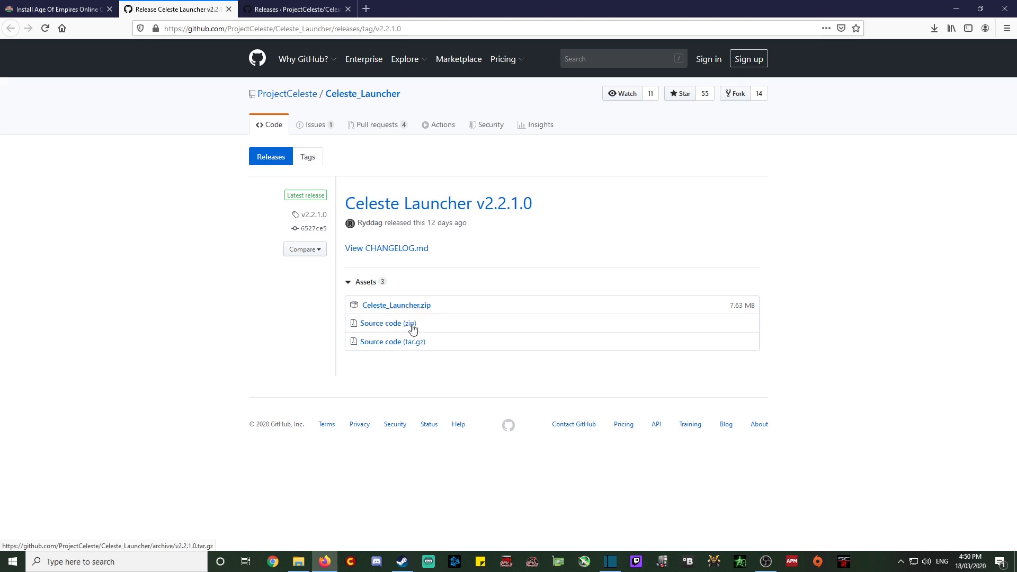
{"action": "left_click", "coordinate": [396, 305]}
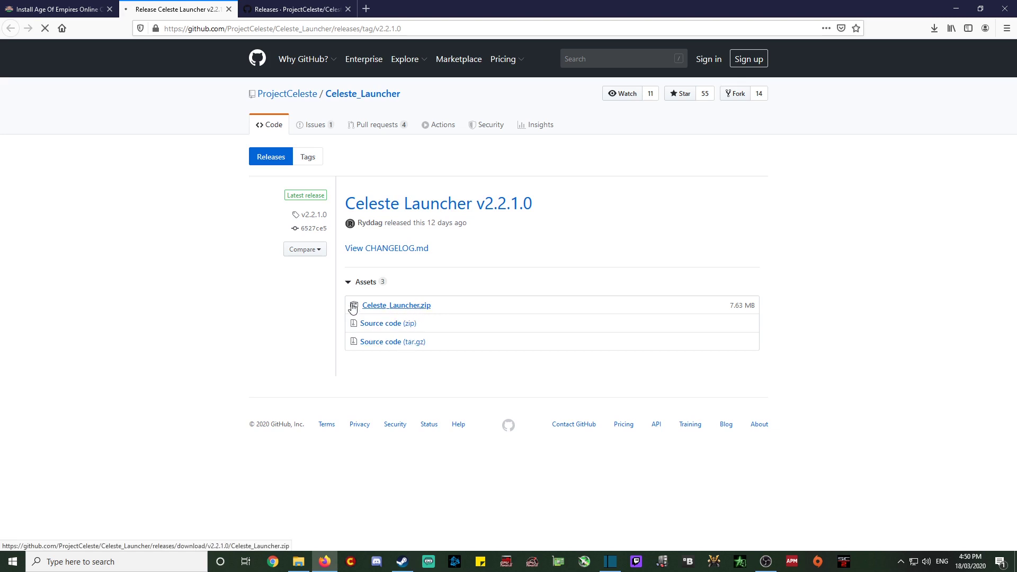
{"action": "left_click", "coordinate": [396, 305]}
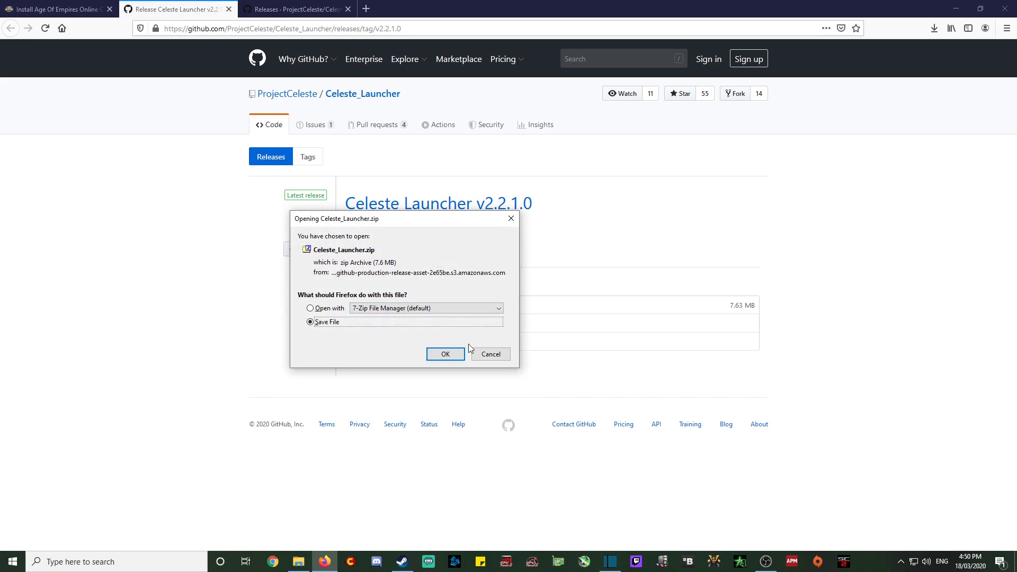
{"action": "left_click", "coordinate": [445, 354]}
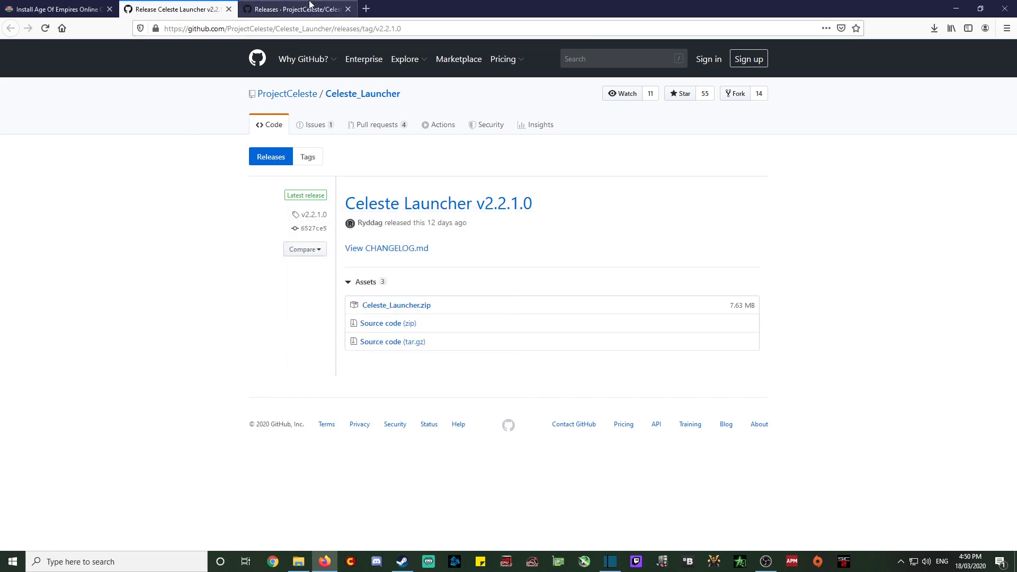
Download Celeste_Launcher.zip from the Celeste Launcher v3.0.5.3-beta release on the Releases page.
{"action": "left_click", "coordinate": [270, 157]}
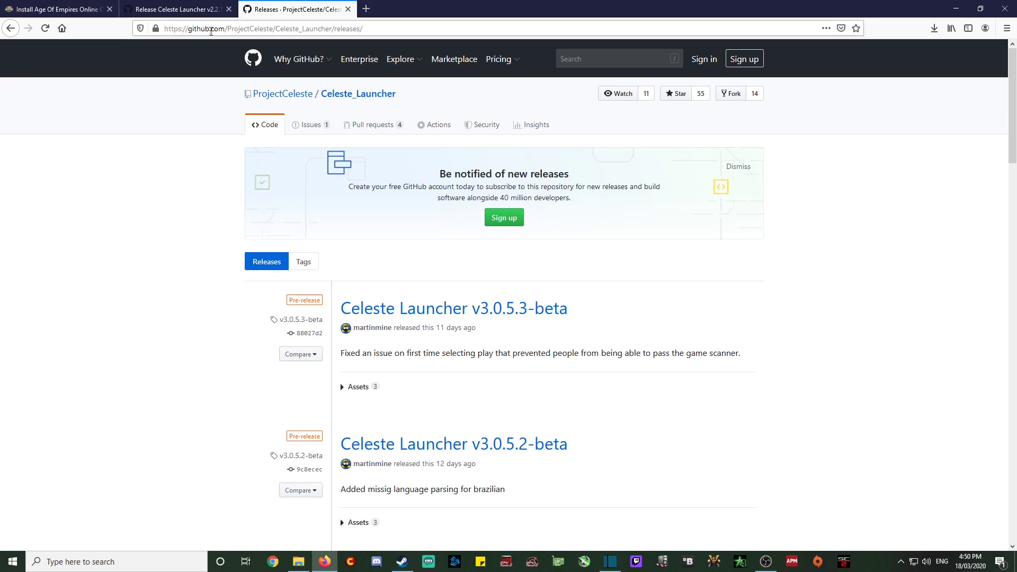
{"action": "mouse_move", "coordinate": [274, 29]}
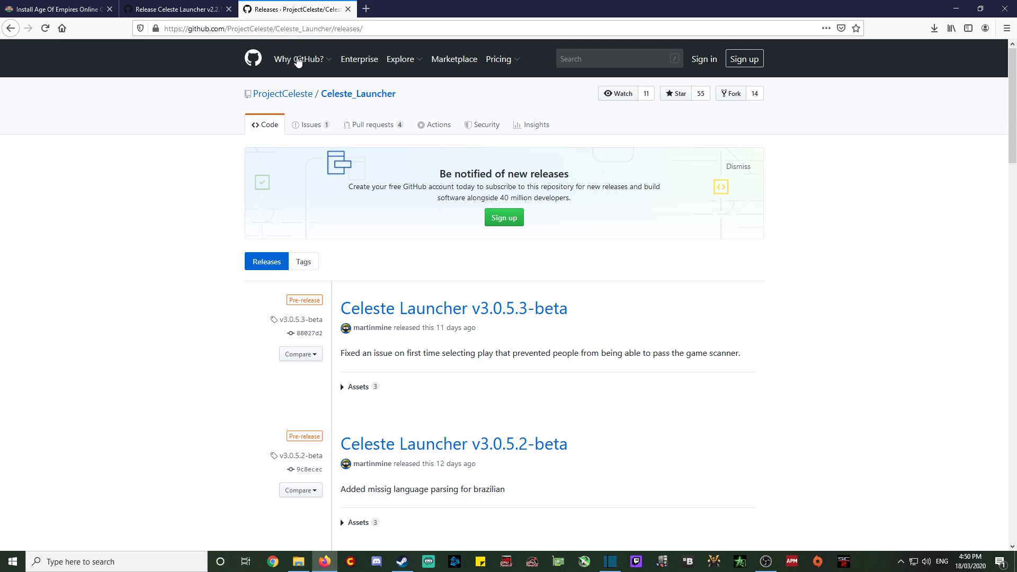
{"action": "mouse_move", "coordinate": [228, 184]}
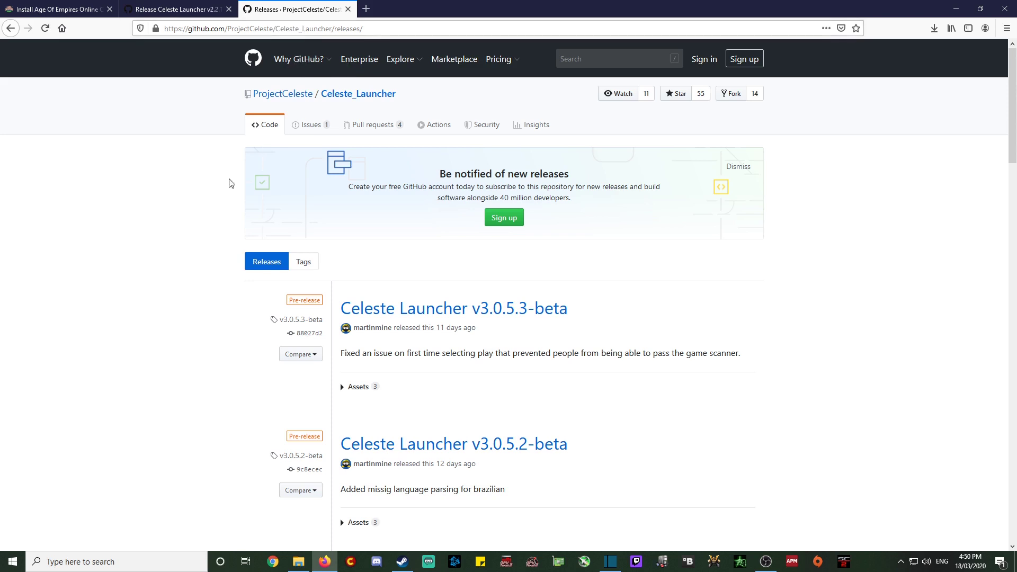
{"action": "scroll", "scroll_direction": "down", "scroll_amount": 3}
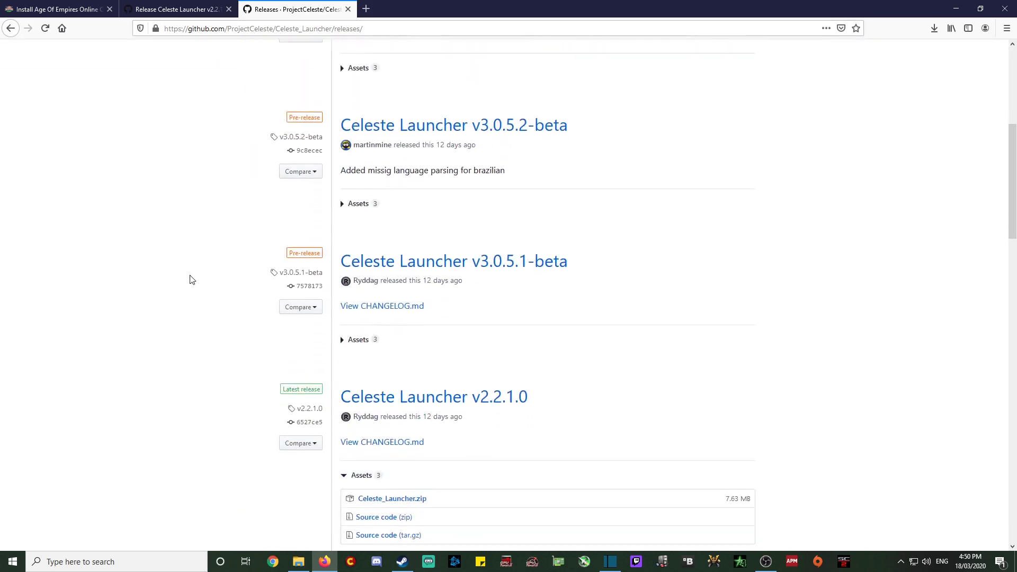
{"action": "scroll", "scroll_direction": "up", "scroll_amount": 3}
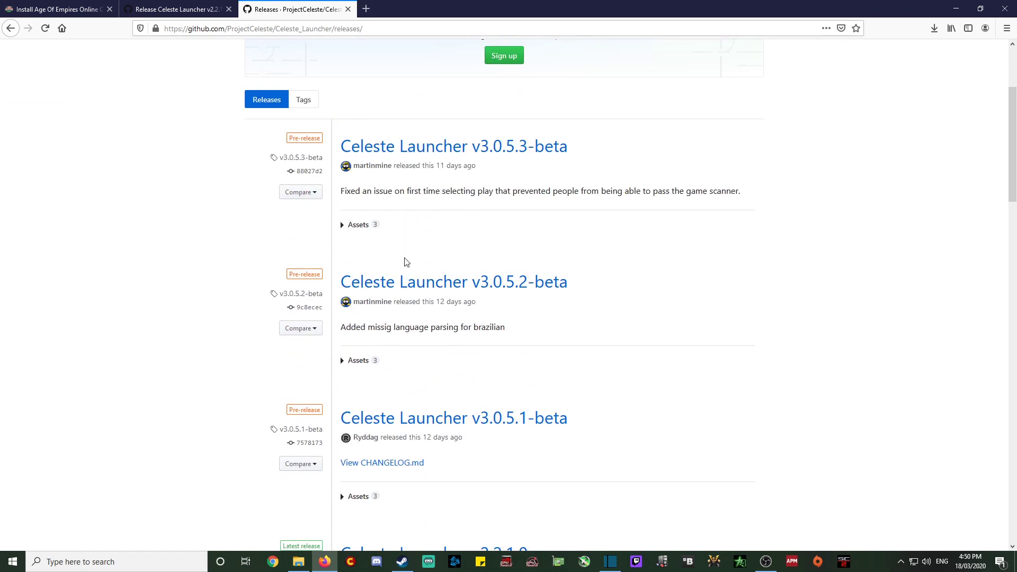
{"action": "mouse_move", "coordinate": [296, 162]}
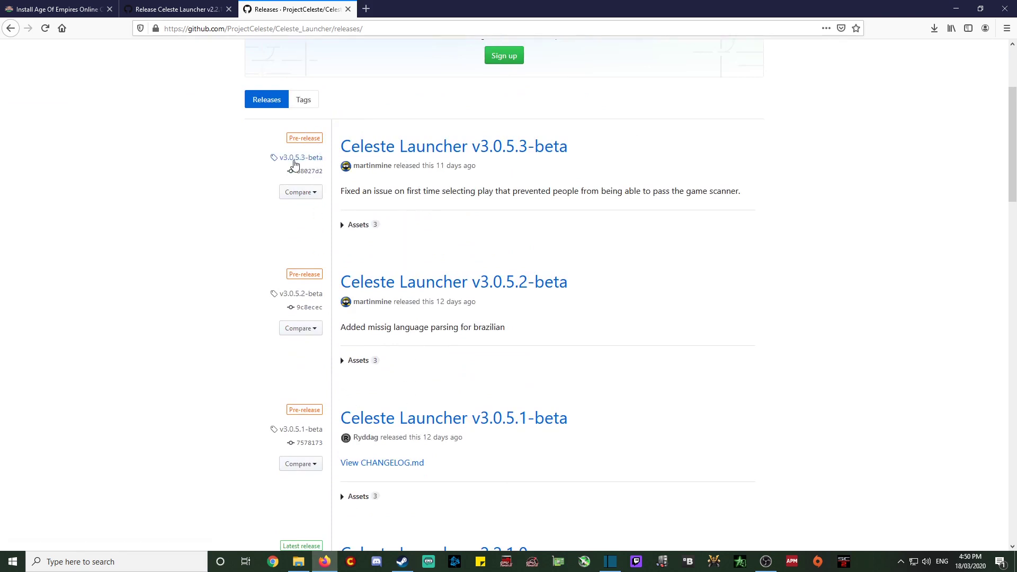
{"action": "scroll", "scroll_direction": "down", "scroll_amount": 3}
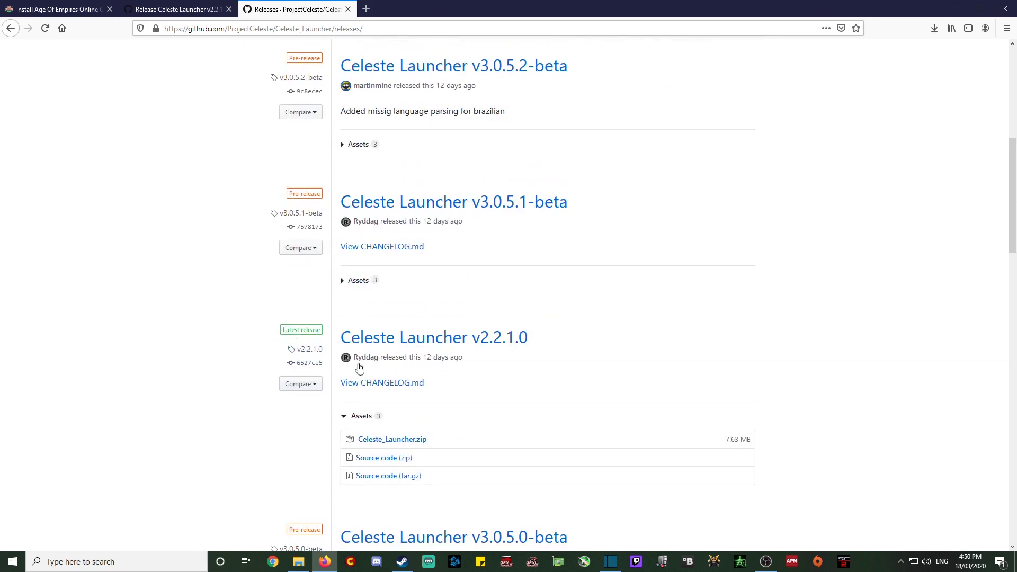
{"action": "scroll", "scroll_direction": "up", "scroll_amount": 3}
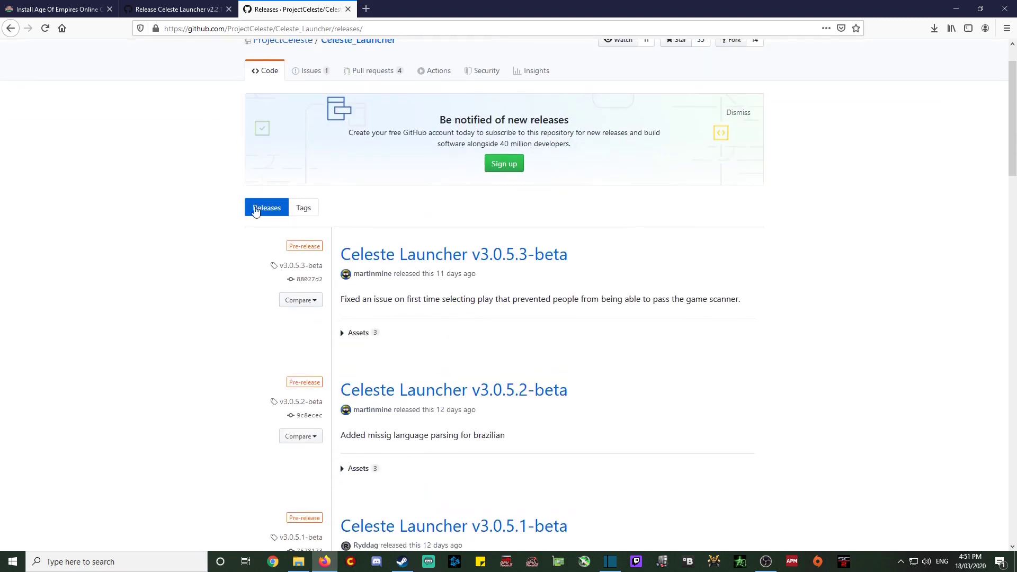
{"action": "scroll", "scroll_direction": "up", "scroll_amount": 3}
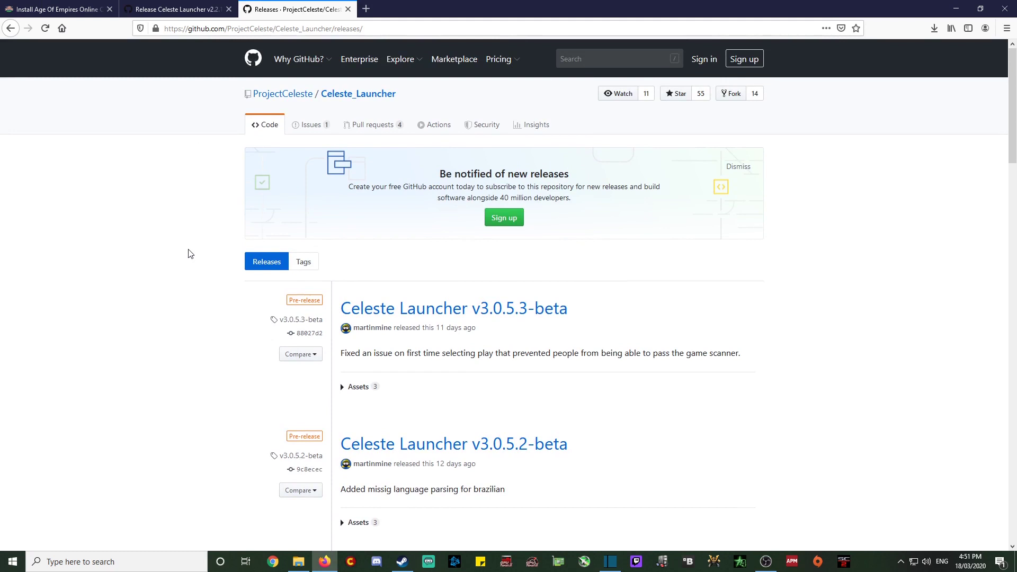
{"action": "mouse_move", "coordinate": [144, 5]}
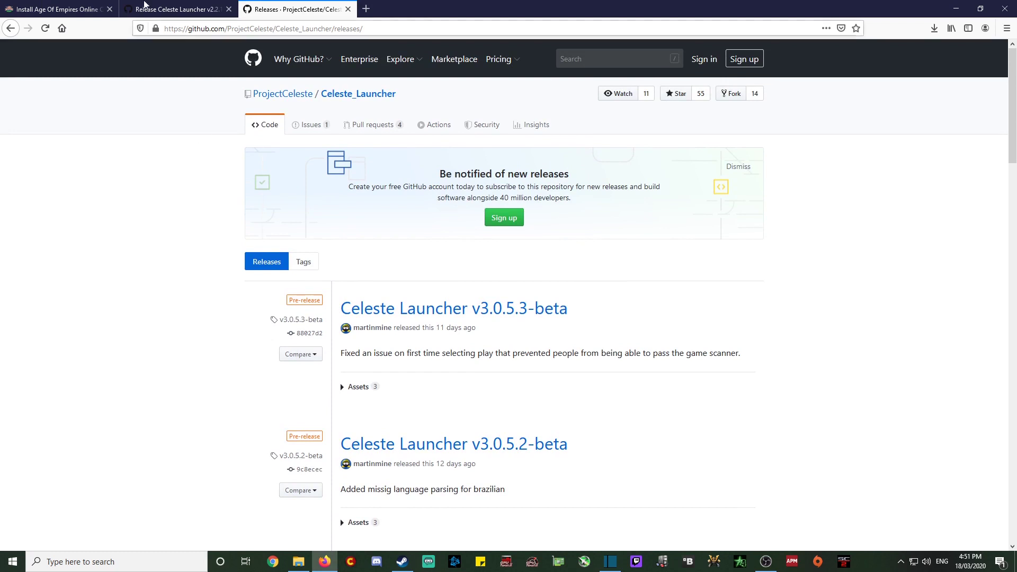
{"action": "mouse_move", "coordinate": [323, 29]}
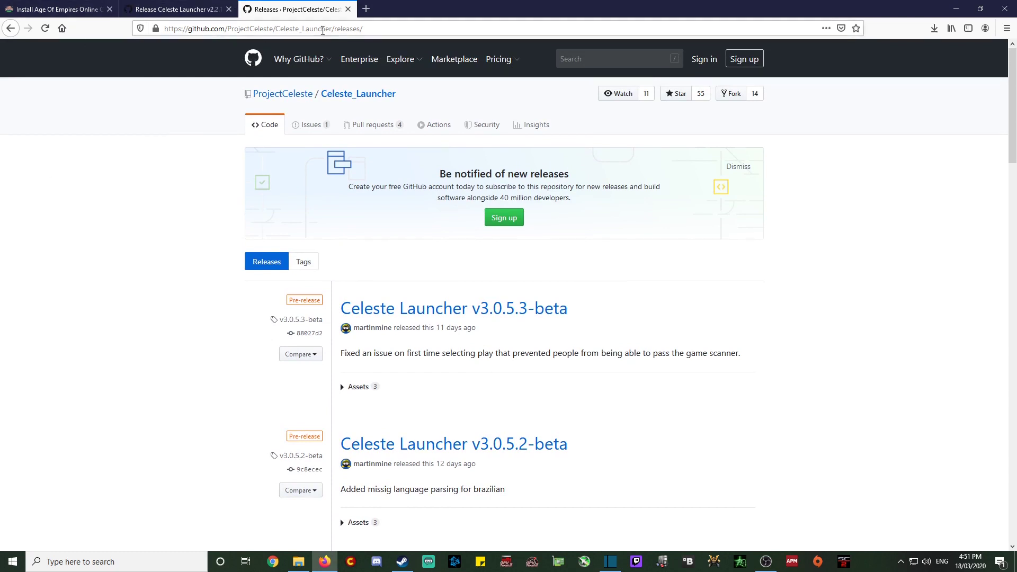
{"action": "mouse_move", "coordinate": [159, 373]}
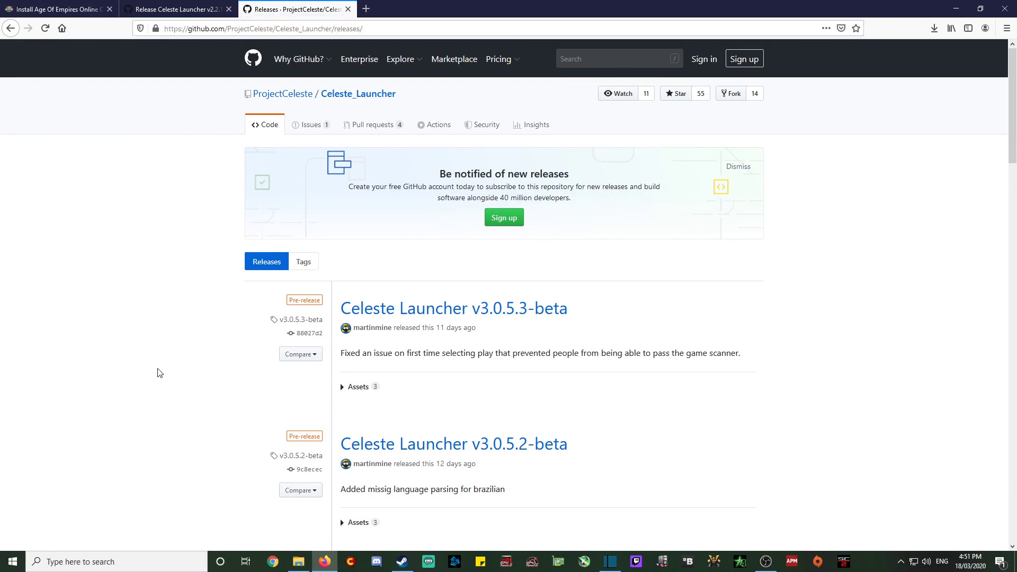
{"action": "scroll", "scroll_direction": "down", "scroll_amount": 3}
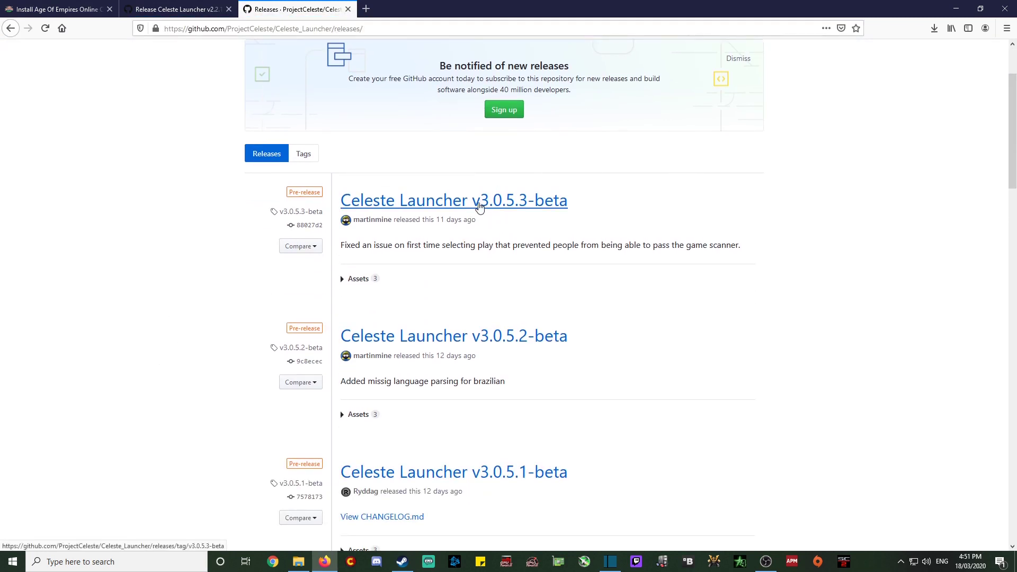
{"action": "left_click", "coordinate": [454, 200]}
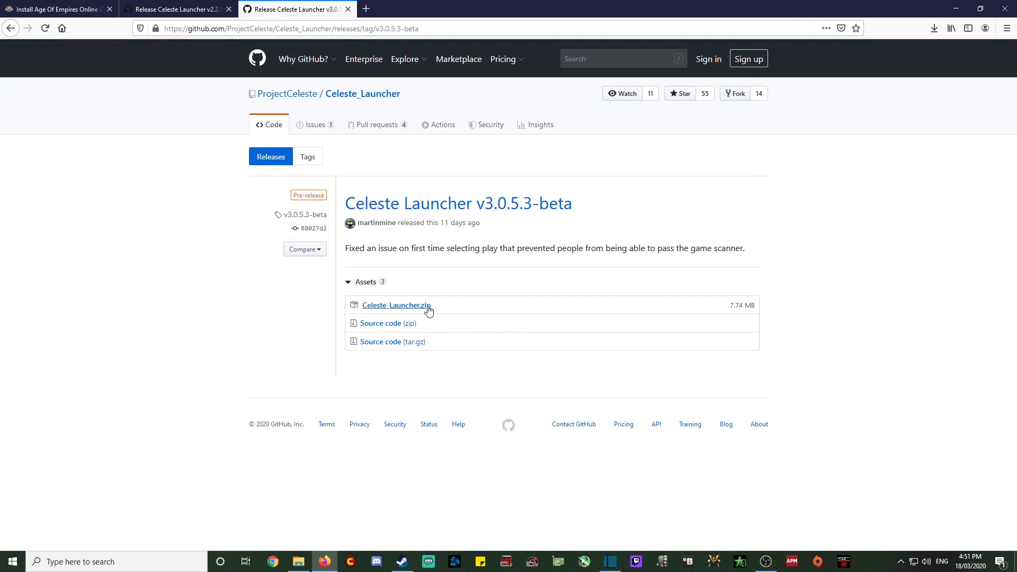
{"action": "left_click", "coordinate": [397, 305]}
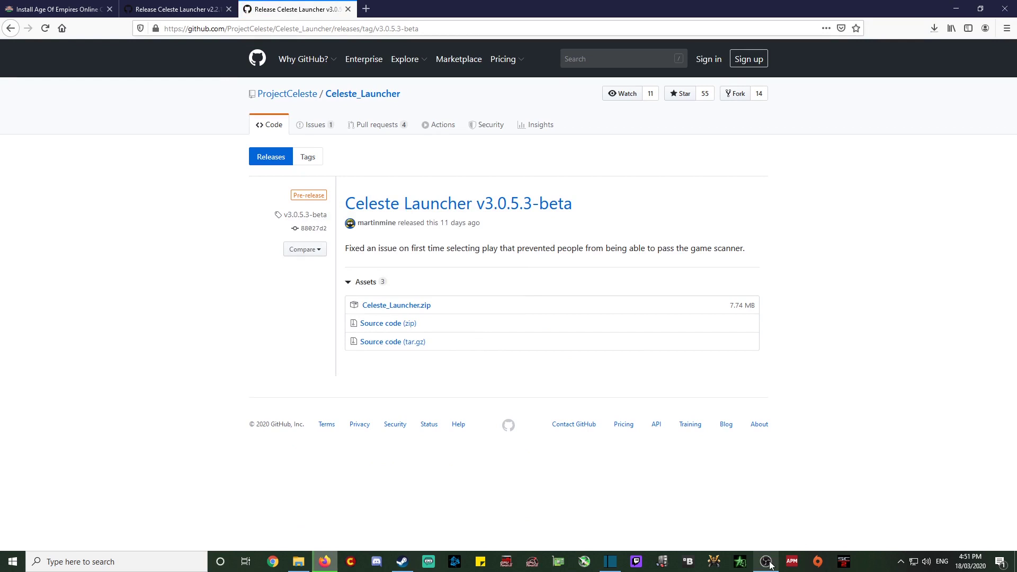
{"action": "mouse_move", "coordinate": [767, 561]}
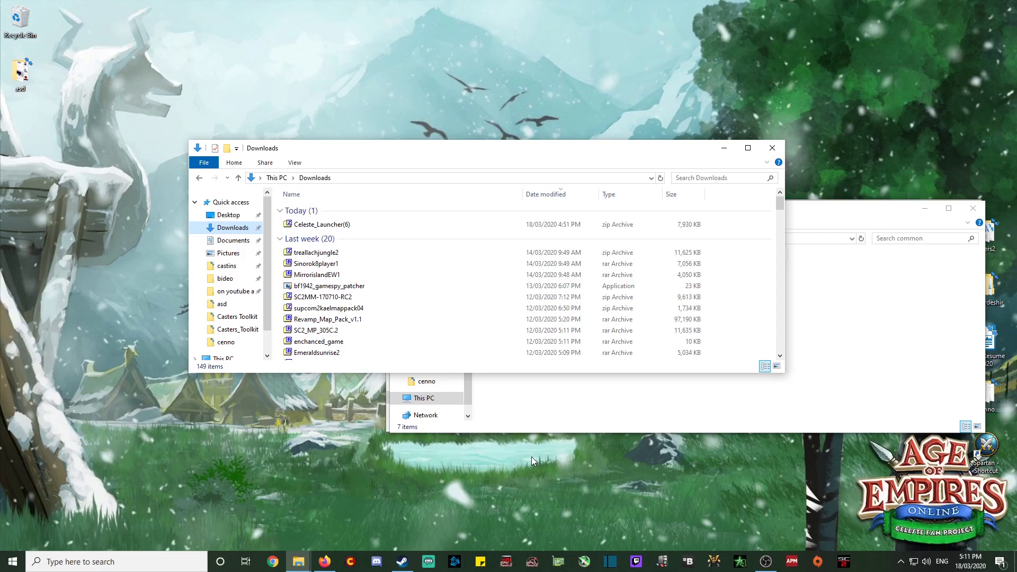
Extract Celeste_Launcher(6).zip in Downloads, then open and maximize the extracted folder.
{"action": "left_click", "coordinate": [319, 224]}
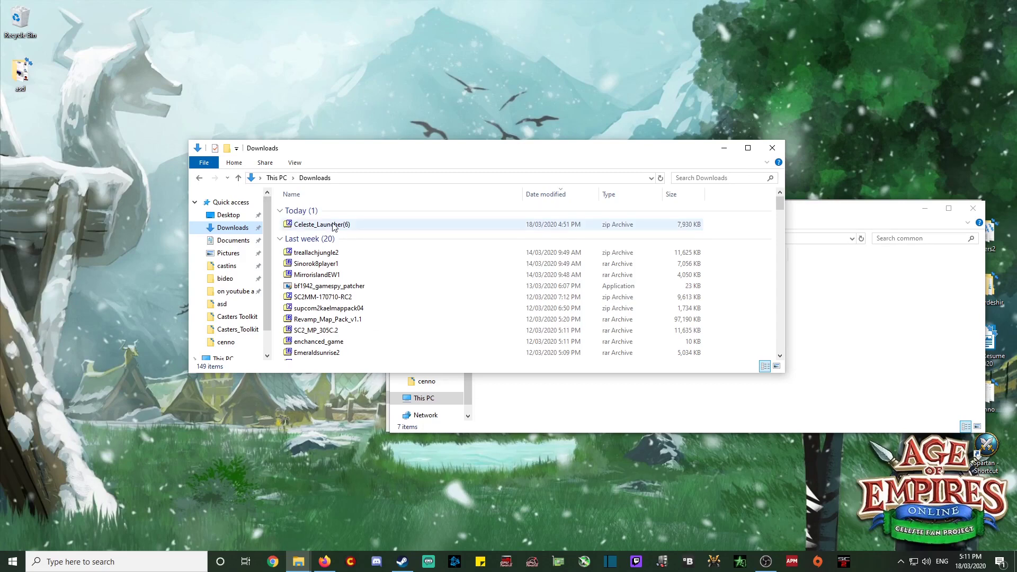
{"action": "right_click", "coordinate": [316, 224]}
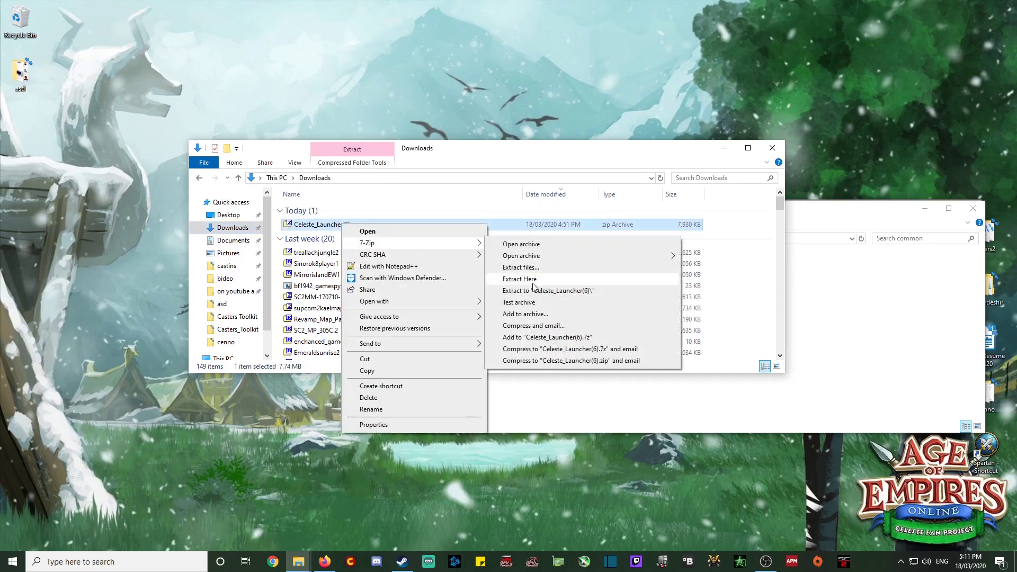
{"action": "left_click", "coordinate": [519, 279]}
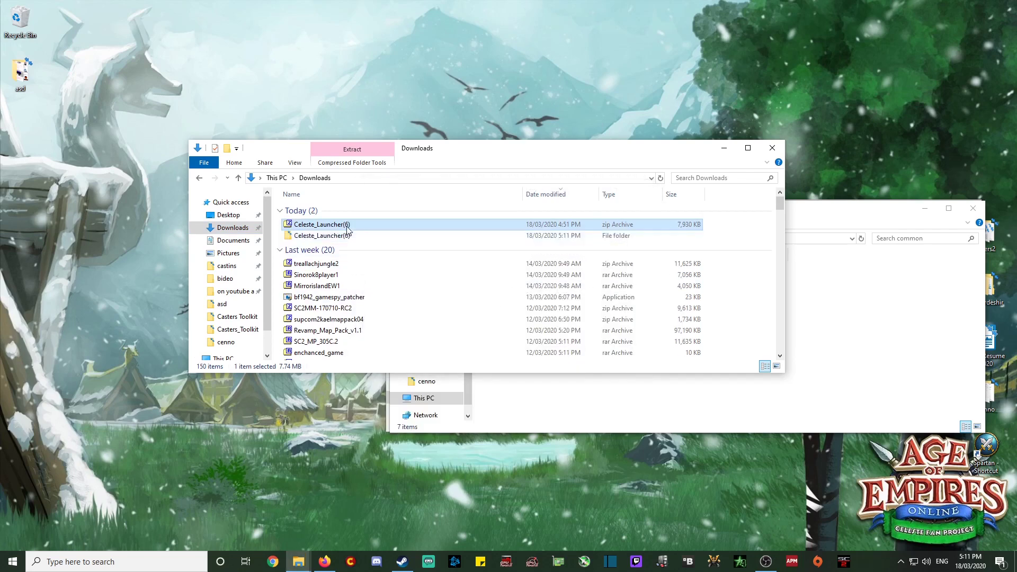
{"action": "double_click", "coordinate": [321, 235]}
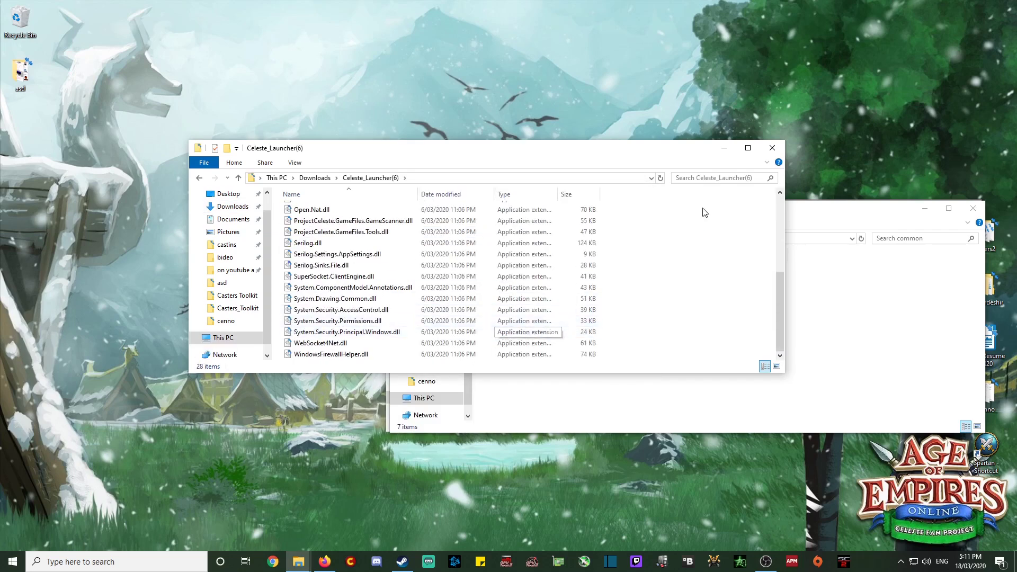
{"action": "left_click", "coordinate": [746, 148]}
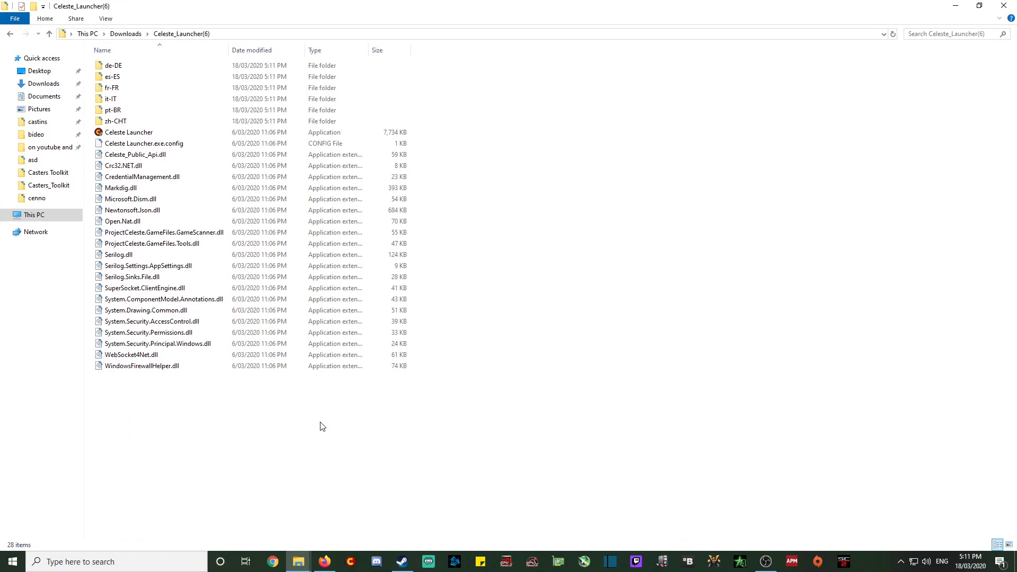
Paste all launcher files into F:\SteamLibrary\steamapps\common\Age Of Empires Online.
{"action": "key", "text": "ctrl+a"}
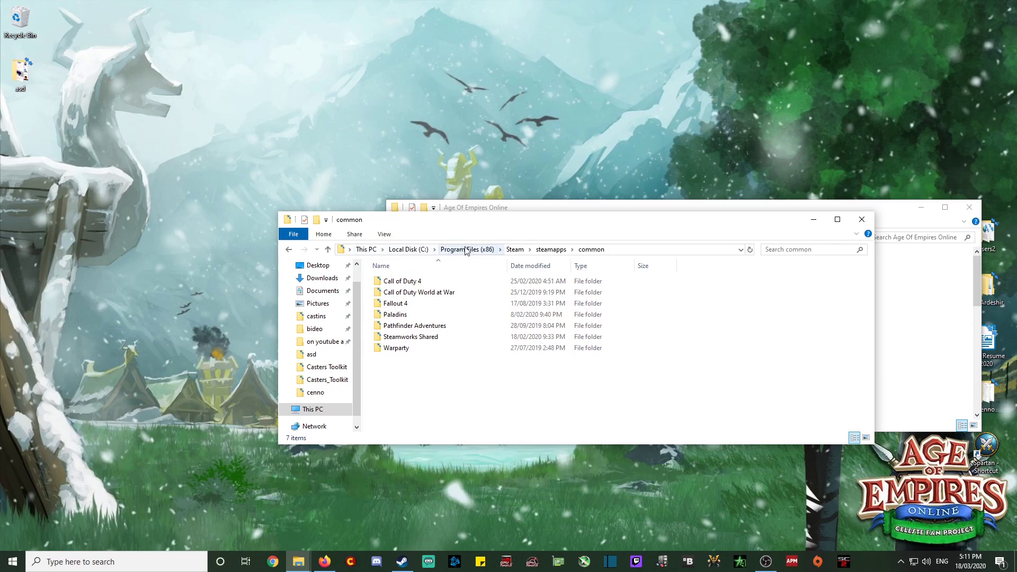
{"action": "mouse_move", "coordinate": [791, 392]}
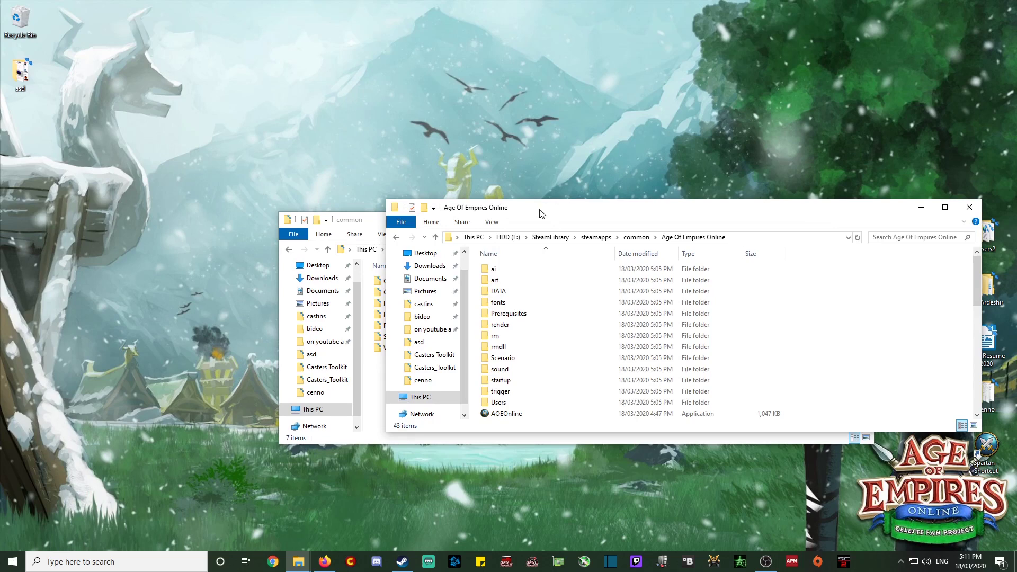
{"action": "mouse_move", "coordinate": [551, 236]}
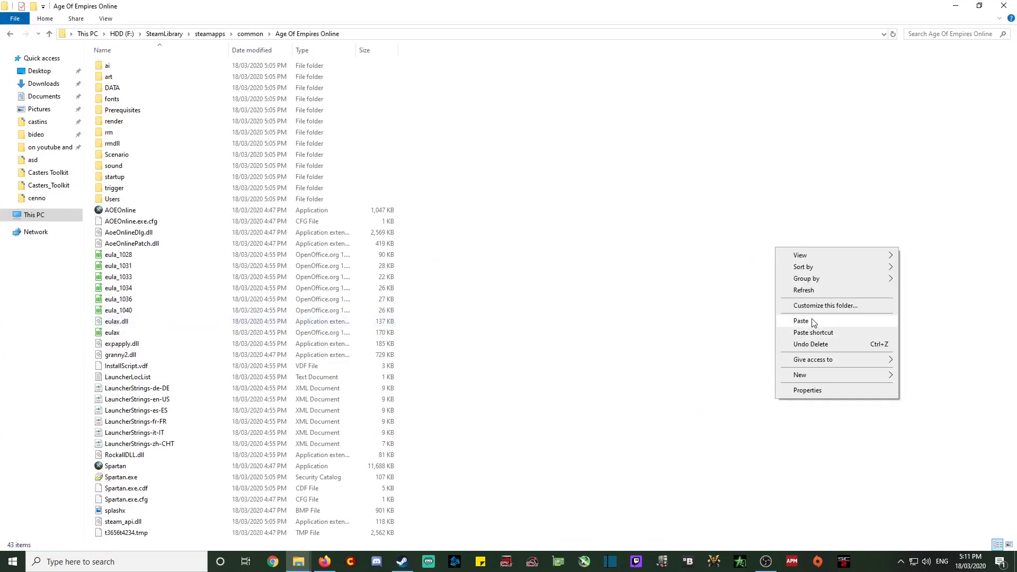
{"action": "left_click", "coordinate": [801, 320]}
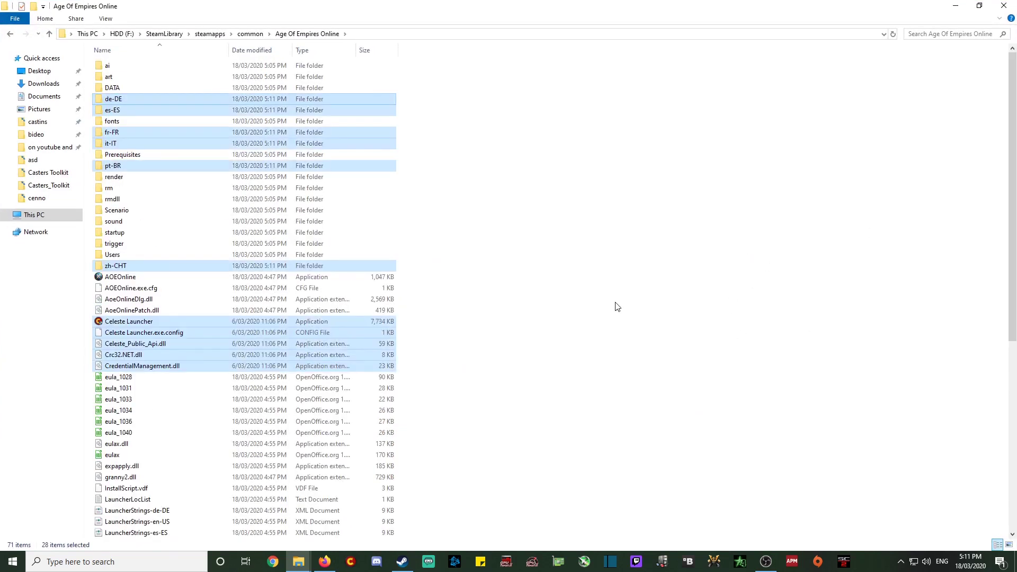
{"action": "left_click", "coordinate": [128, 321]}
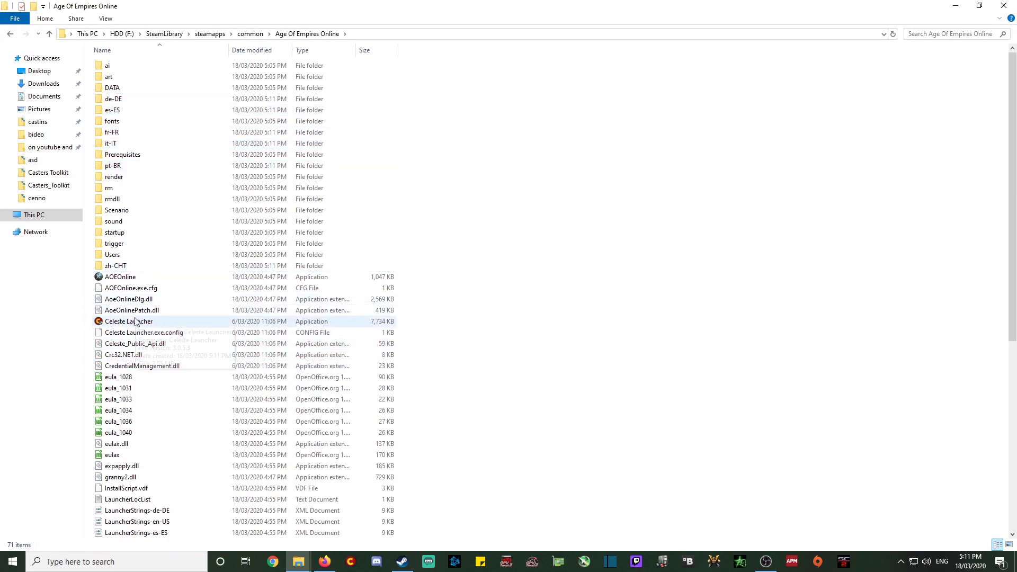
{"action": "mouse_move", "coordinate": [129, 321]}
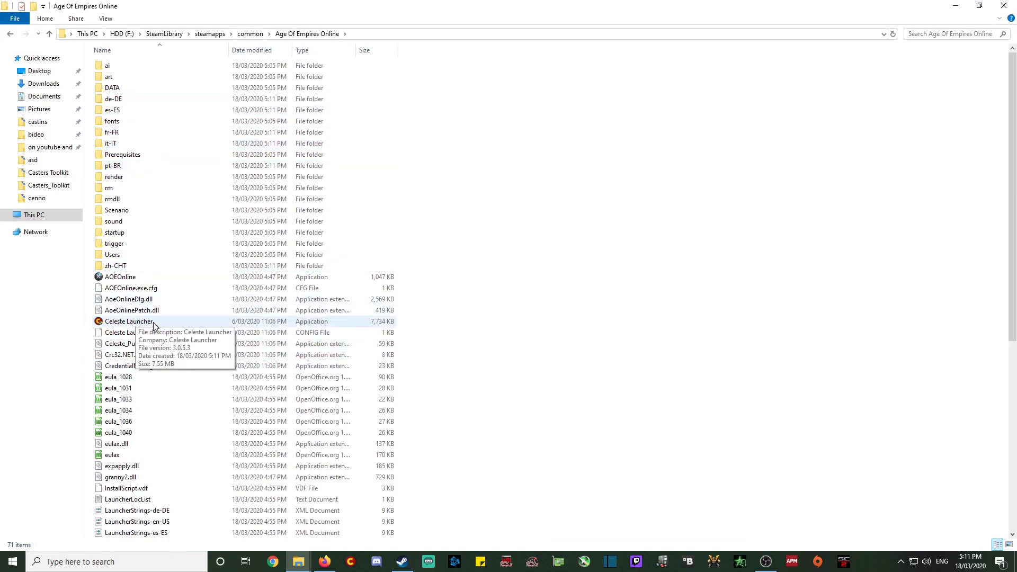
Launch Celeste Launcher from the game folder and log in with email and password.
{"action": "double_click", "coordinate": [128, 321]}
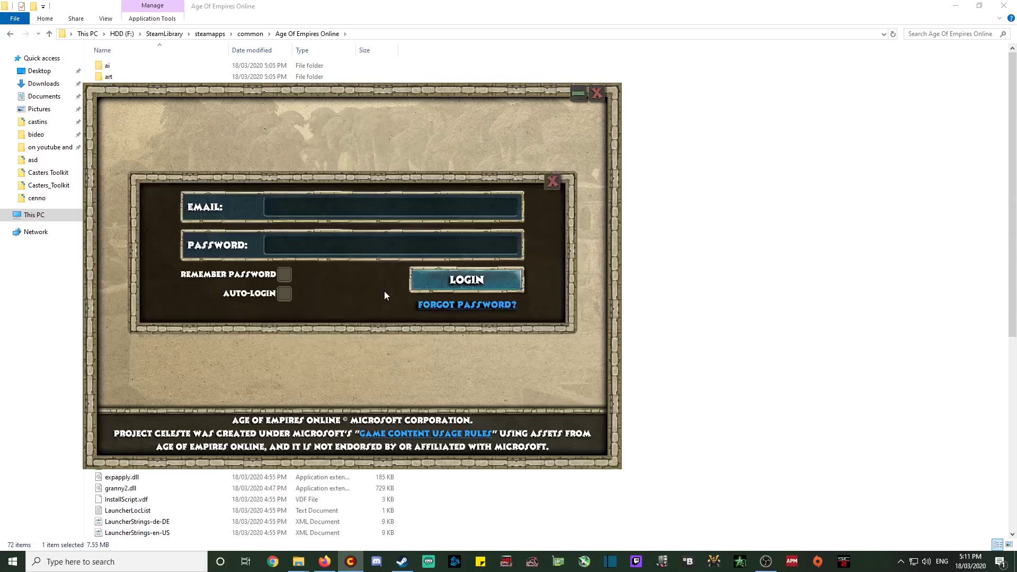
{"action": "type", "text": "HOWR"}
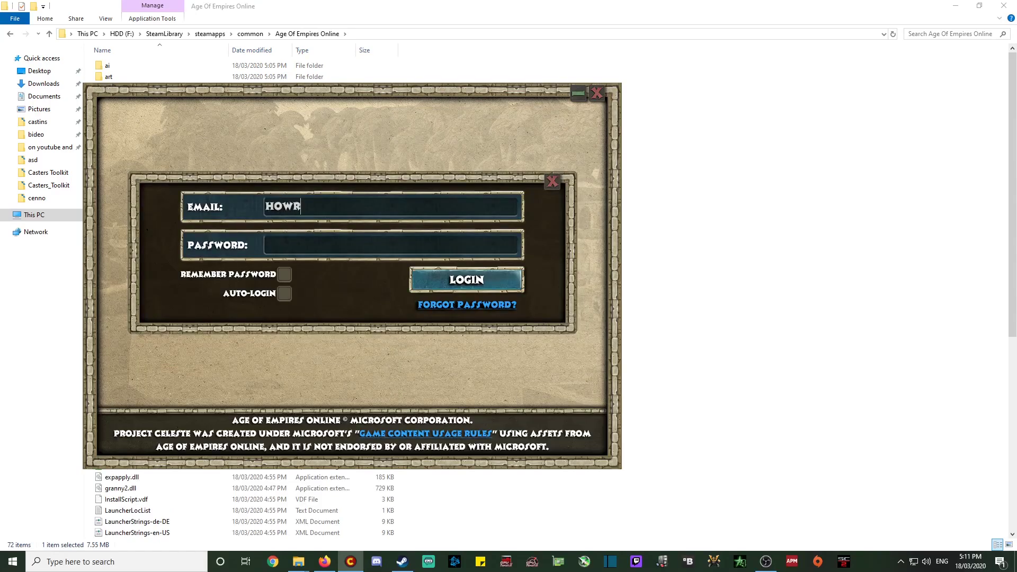
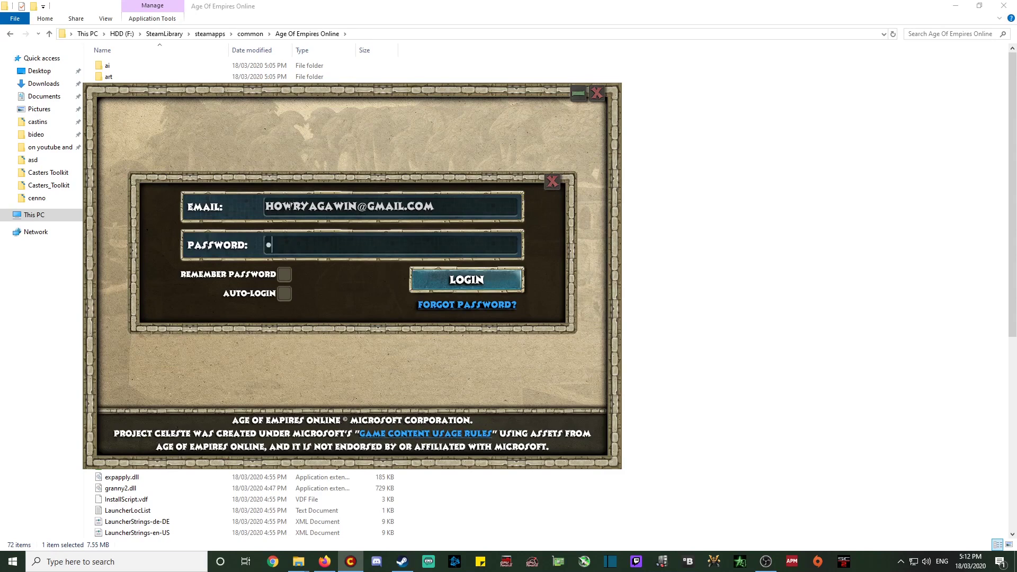
{"action": "type", "text": "password"}
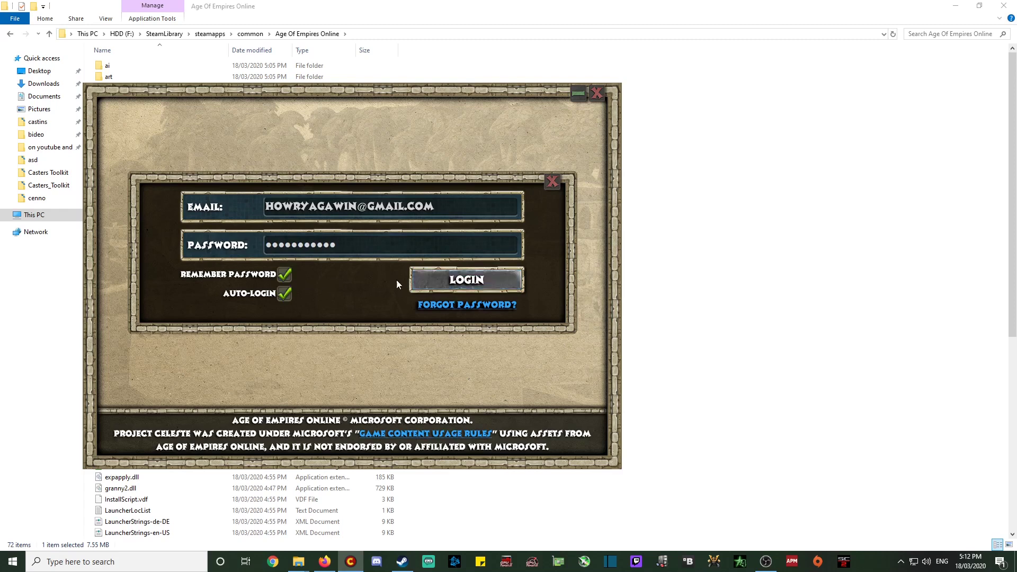
{"action": "mouse_move", "coordinate": [442, 324]}
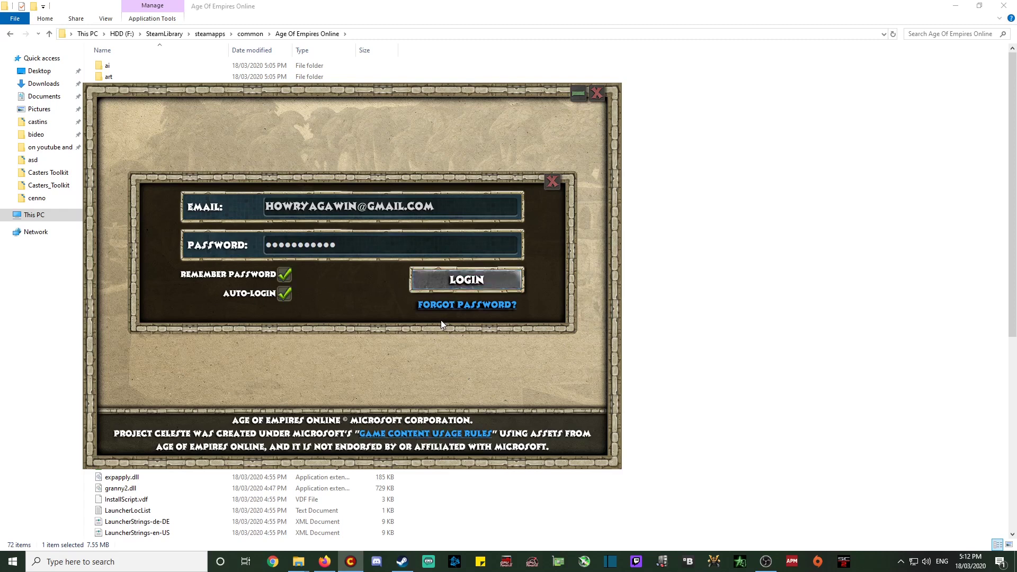
{"action": "left_click", "coordinate": [465, 279]}
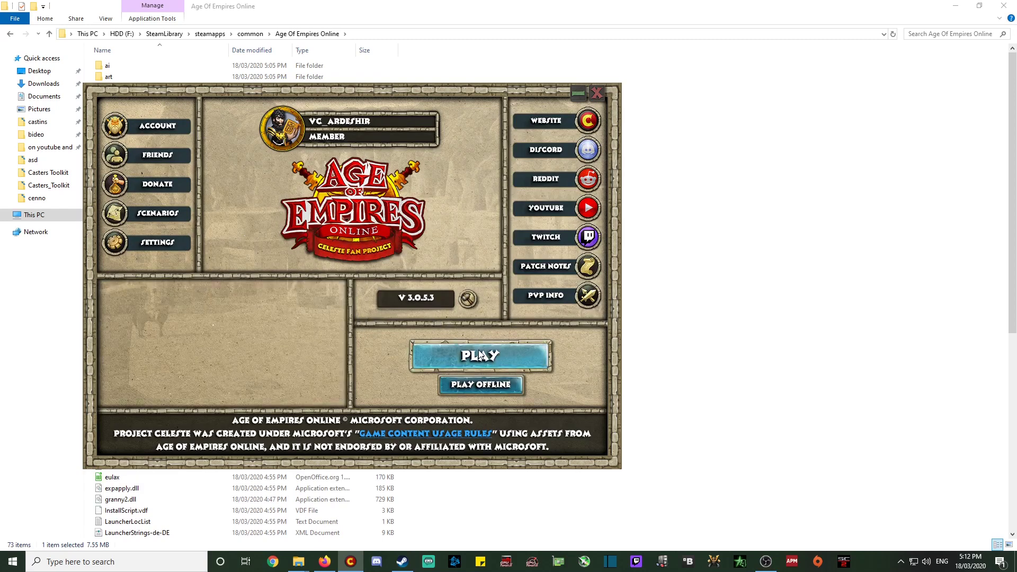
{"action": "mouse_move", "coordinate": [536, 349]}
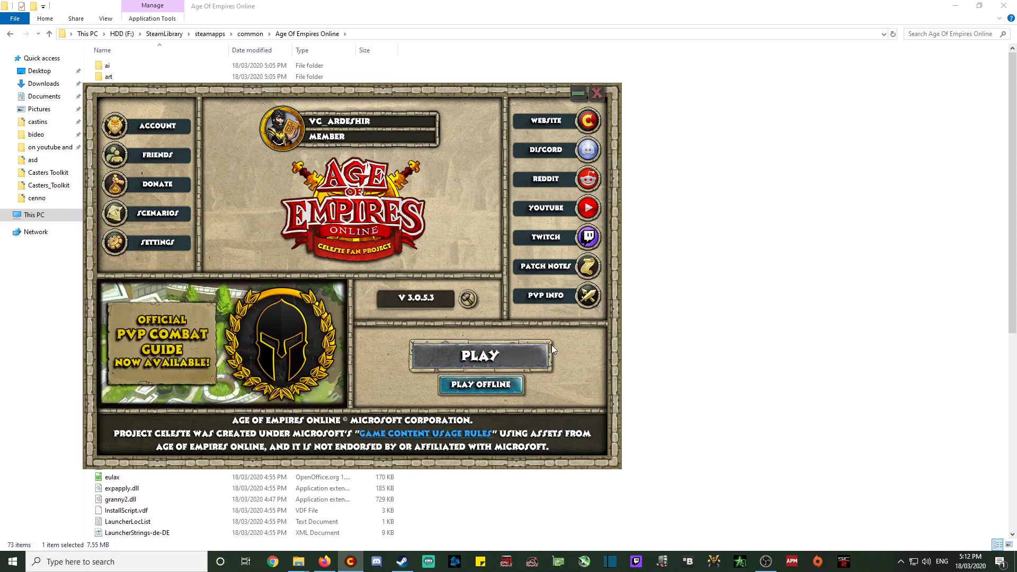
{"action": "mouse_move", "coordinate": [649, 147]}
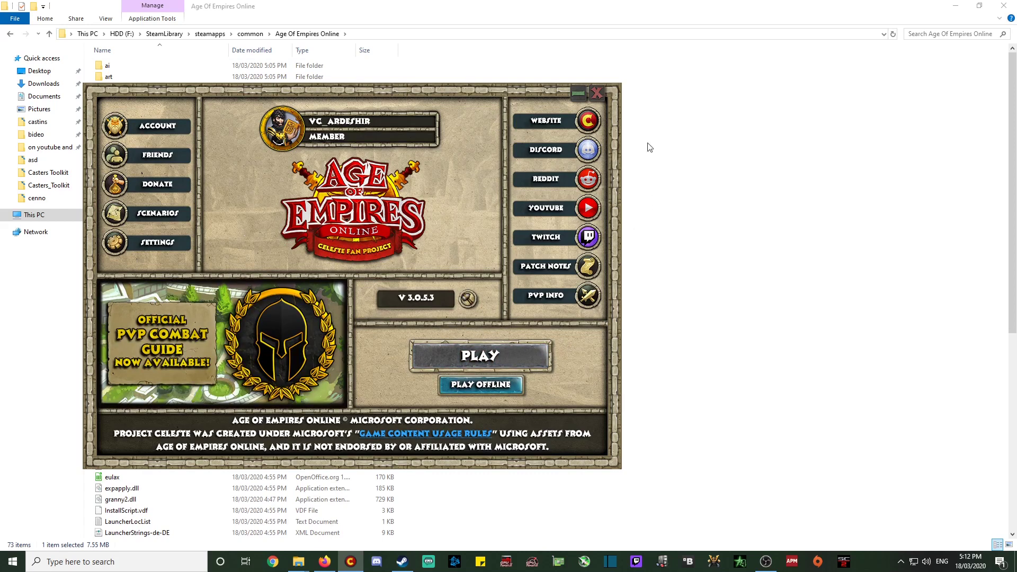
Press PLAY and answer YES to scanning for missing game files.
{"action": "left_click", "coordinate": [480, 355]}
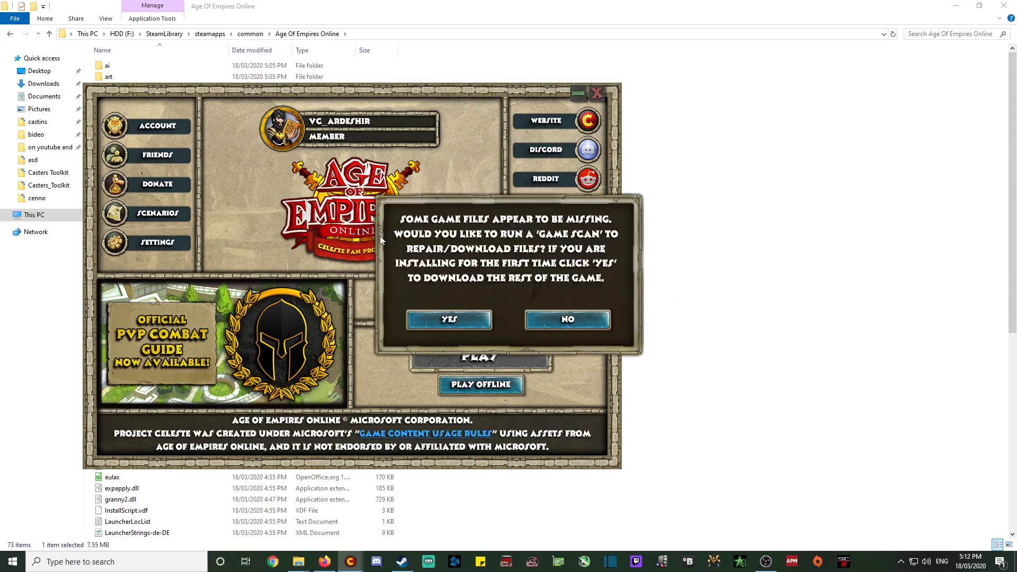
{"action": "mouse_move", "coordinate": [673, 255]}
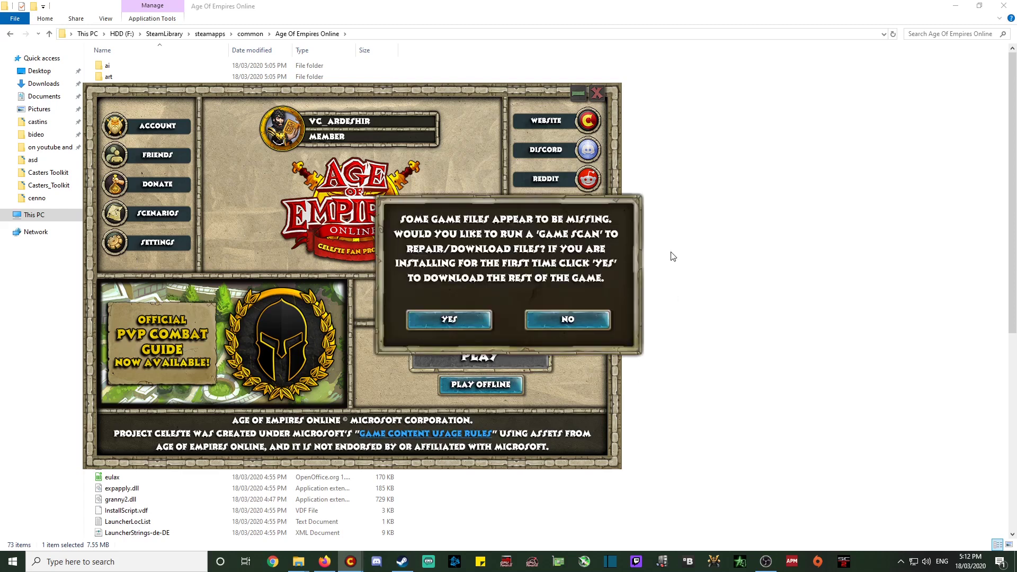
{"action": "mouse_move", "coordinate": [456, 273]}
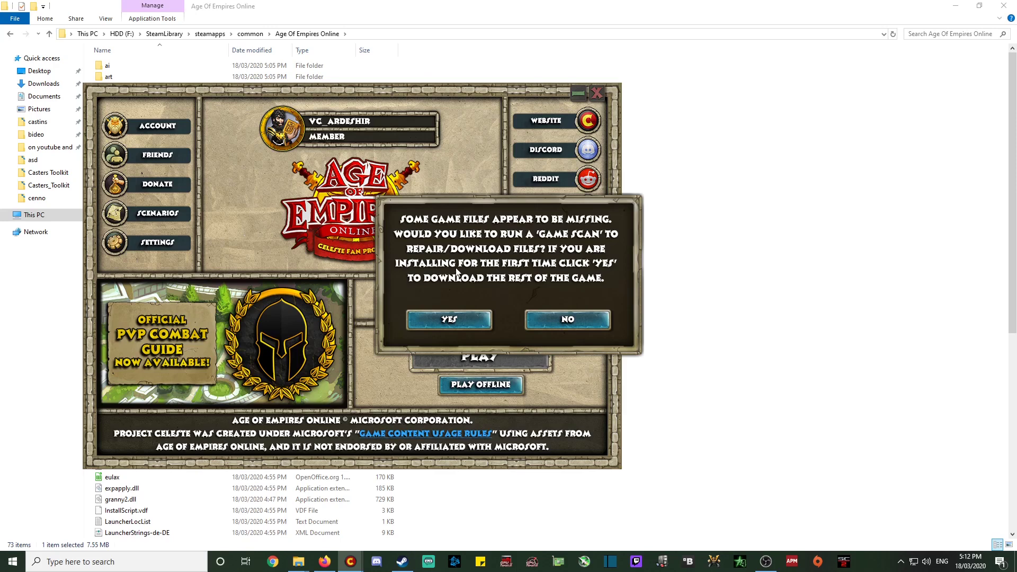
{"action": "mouse_move", "coordinate": [463, 220]}
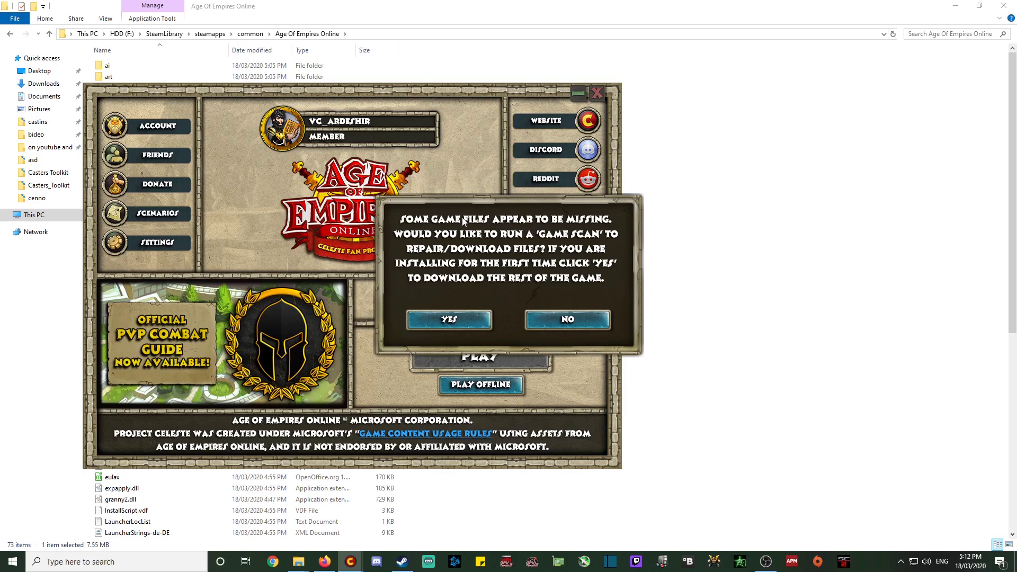
{"action": "mouse_move", "coordinate": [580, 226]}
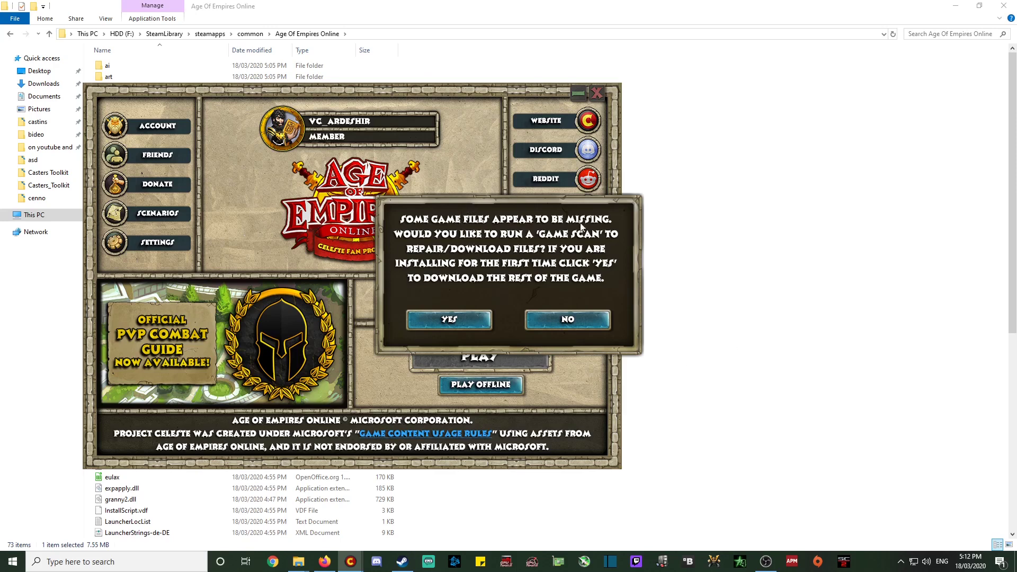
{"action": "mouse_move", "coordinate": [318, 333]}
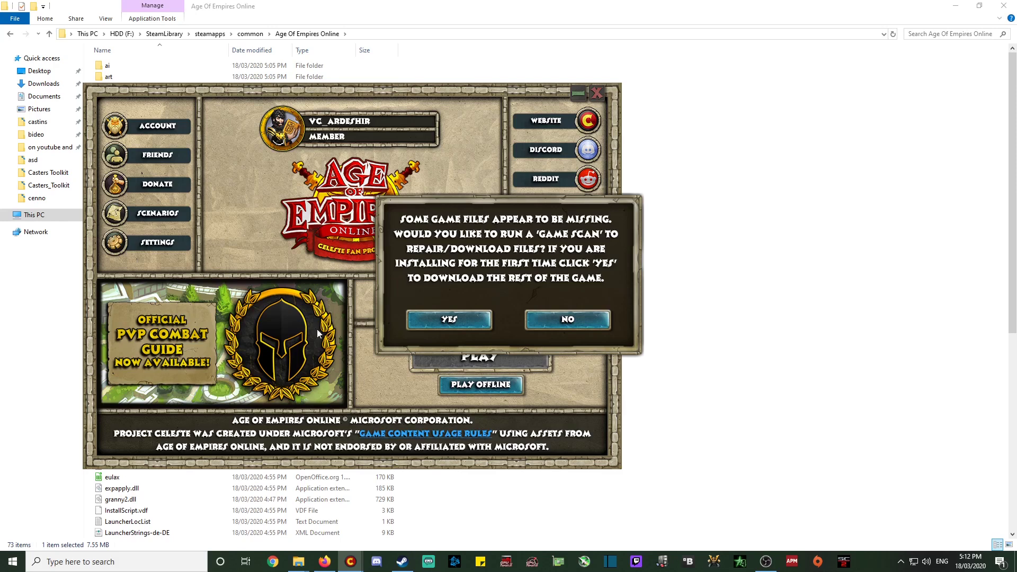
{"action": "mouse_move", "coordinate": [449, 318]}
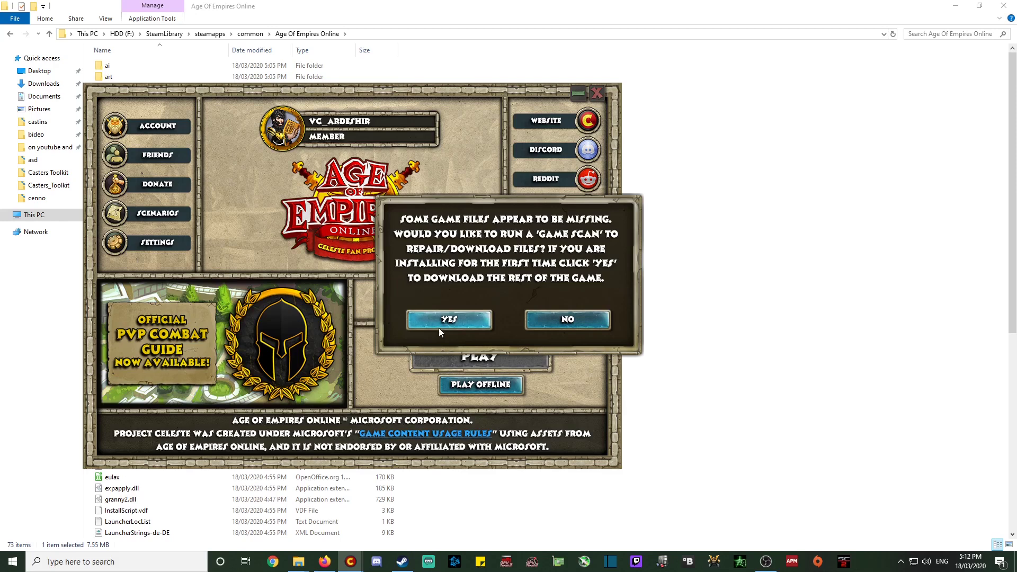
{"action": "left_click", "coordinate": [565, 319]}
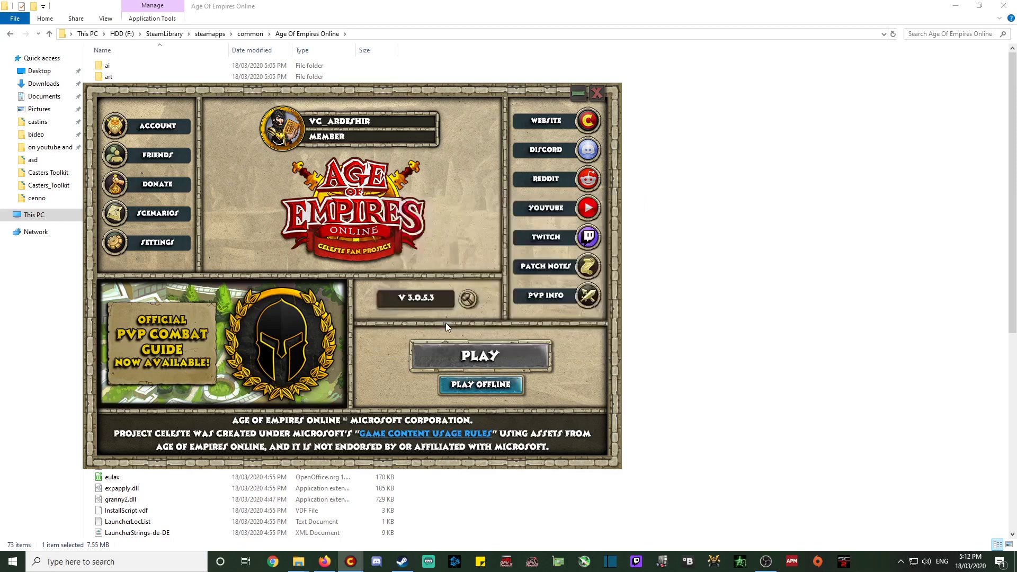
Run SCAN on the Steam Age of Empires Online folder path.
{"action": "left_click", "coordinate": [466, 298]}
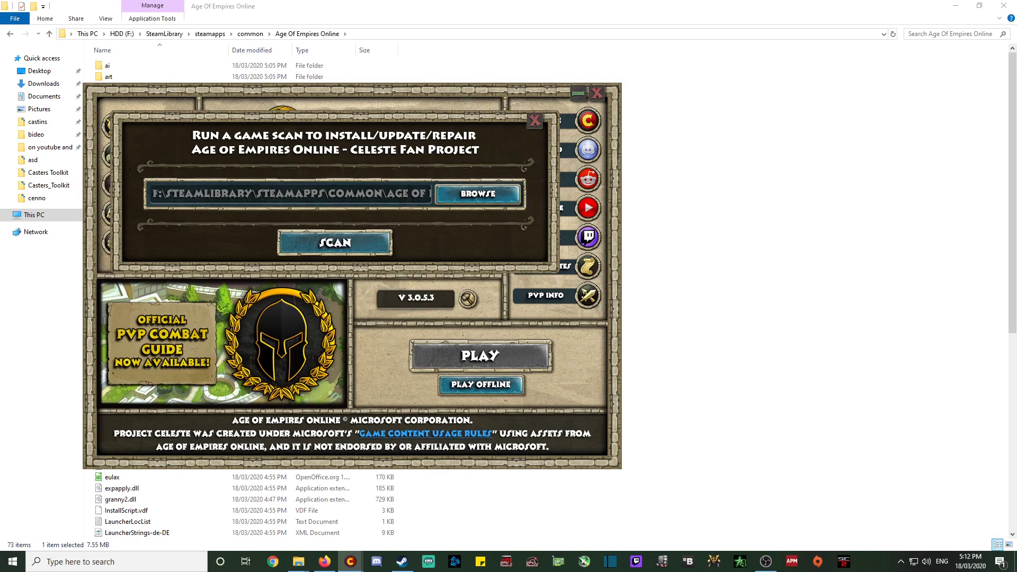
{"action": "mouse_move", "coordinate": [321, 212]}
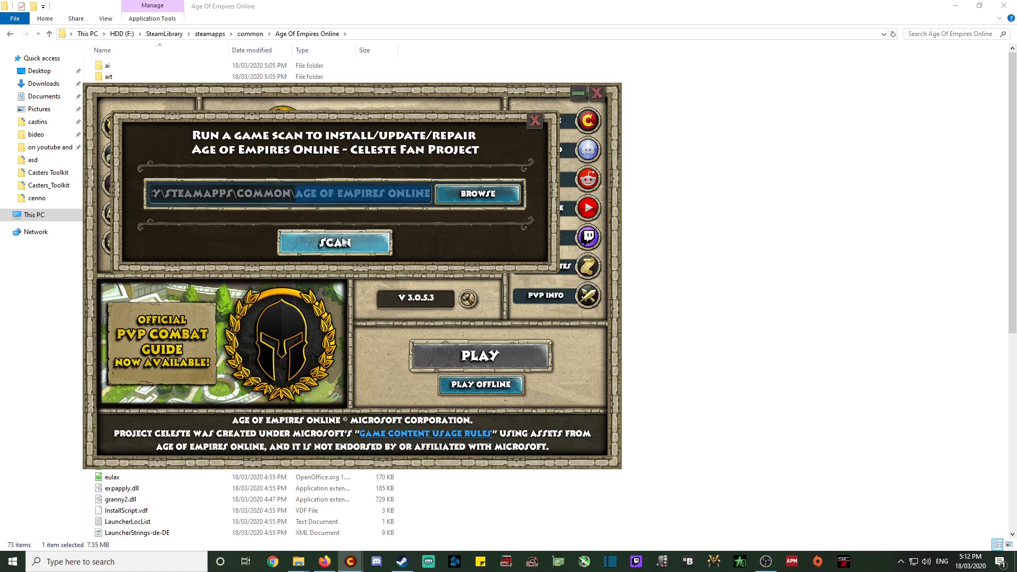
{"action": "left_click", "coordinate": [333, 242]}
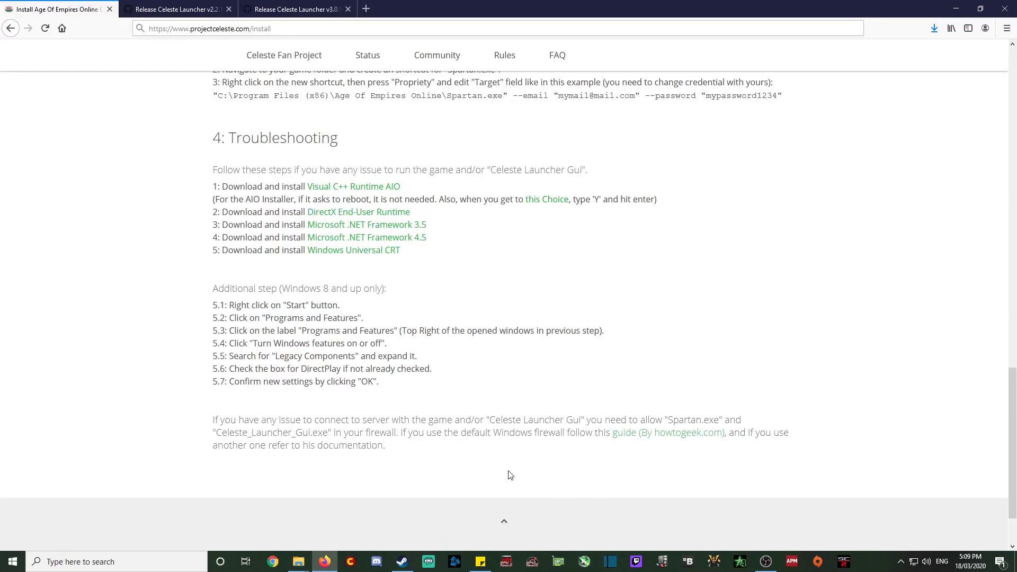
{"action": "mouse_move", "coordinate": [198, 271]}
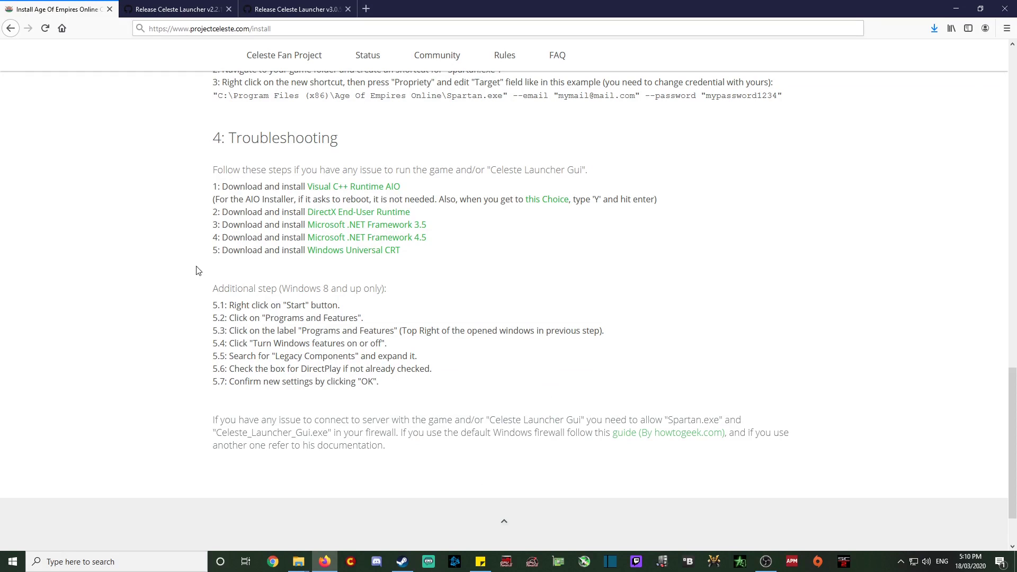
{"action": "mouse_move", "coordinate": [390, 297]}
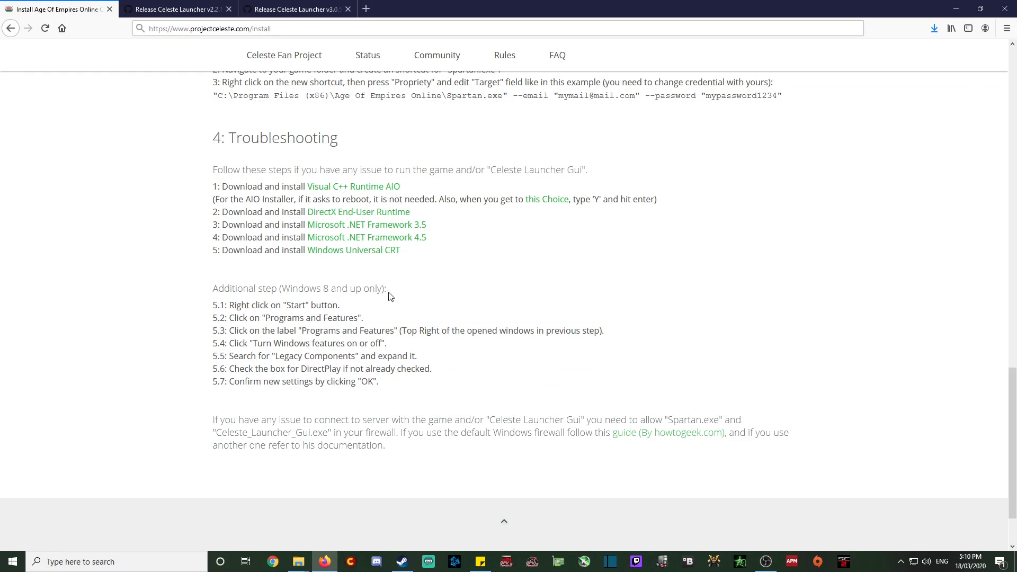
{"action": "mouse_move", "coordinate": [263, 256]}
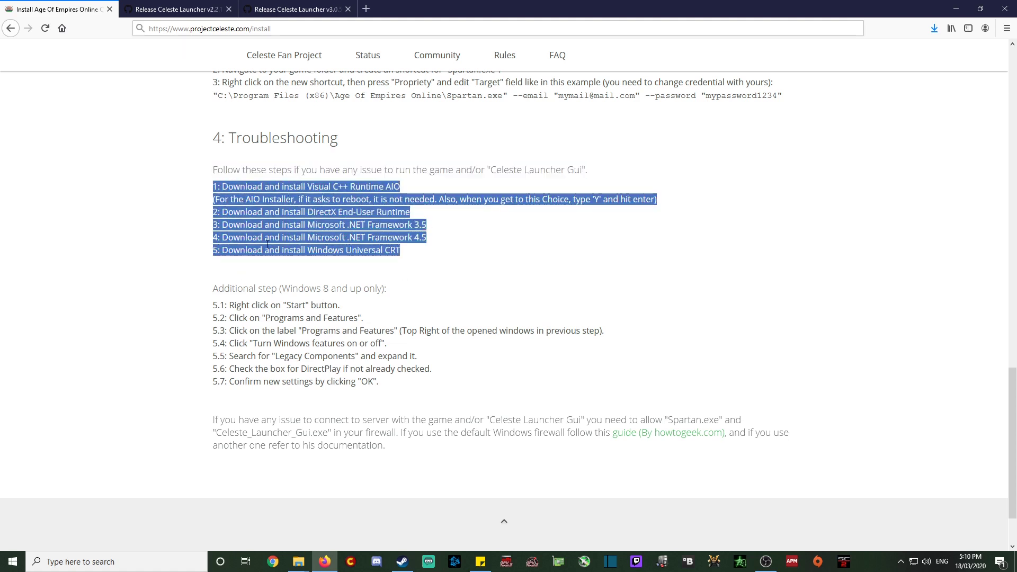
{"action": "left_click", "coordinate": [390, 200]}
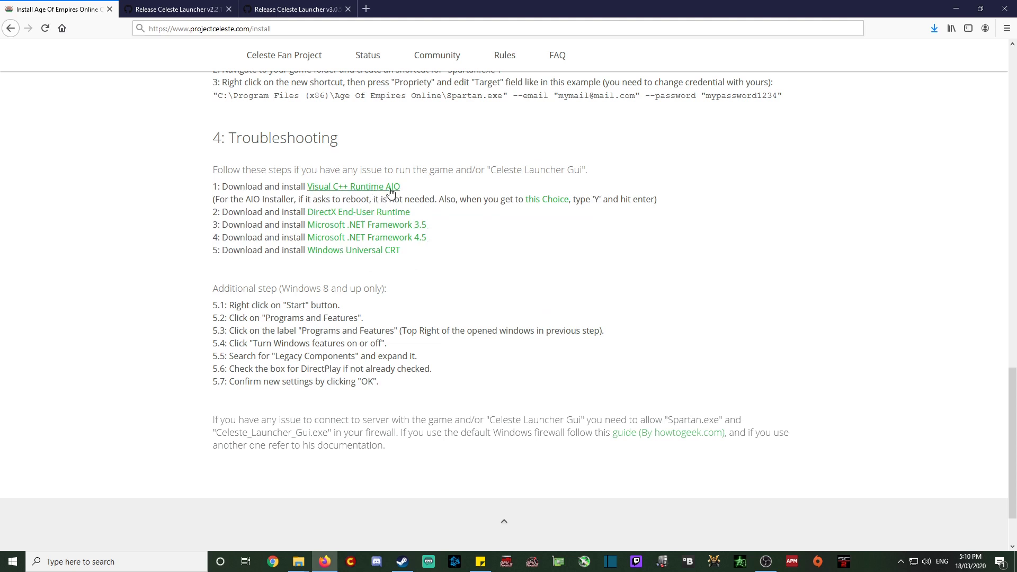
{"action": "mouse_move", "coordinate": [397, 237]}
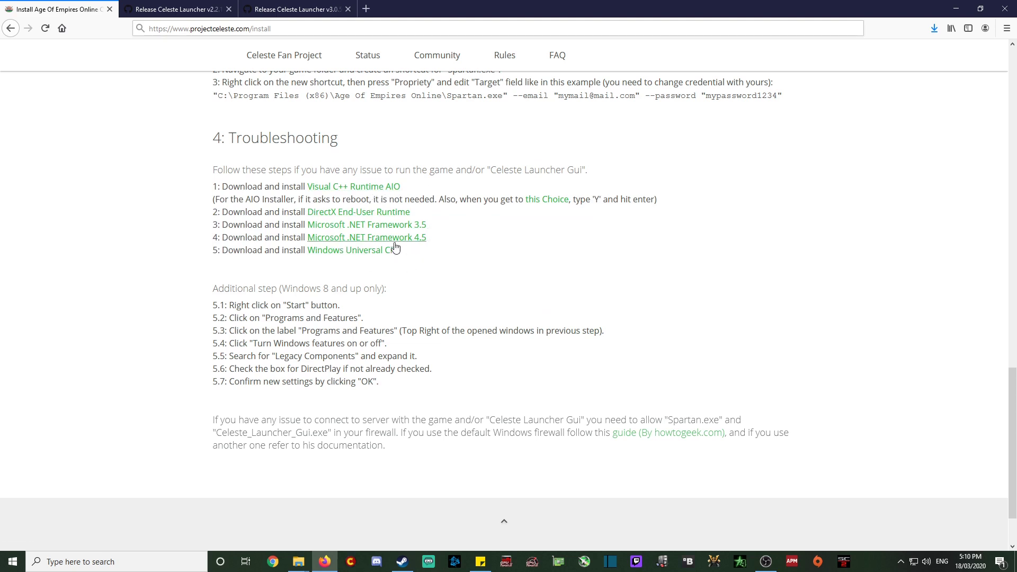
{"action": "mouse_move", "coordinate": [405, 387]}
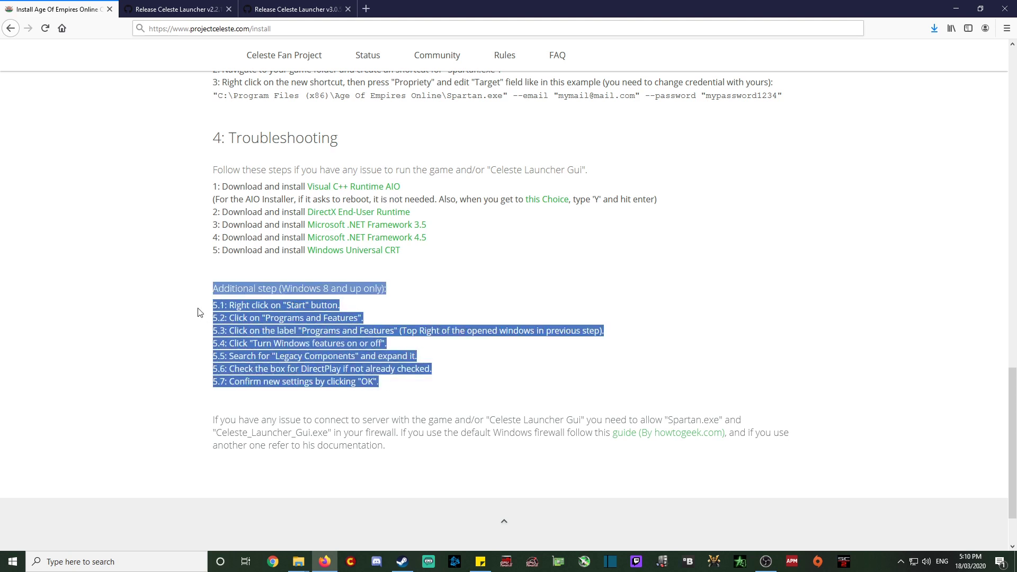
{"action": "left_click", "coordinate": [517, 298]}
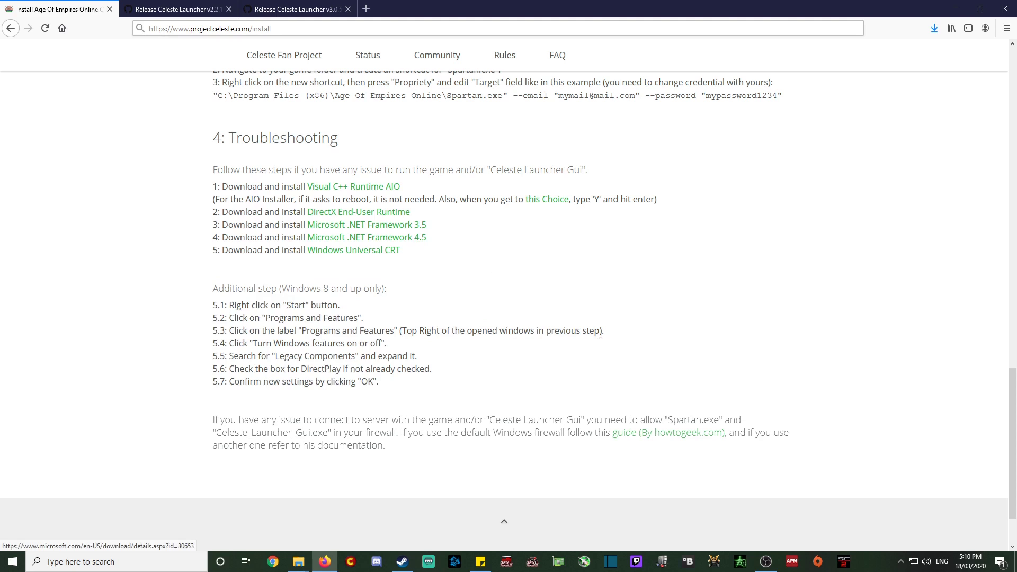
{"action": "mouse_move", "coordinate": [347, 403]}
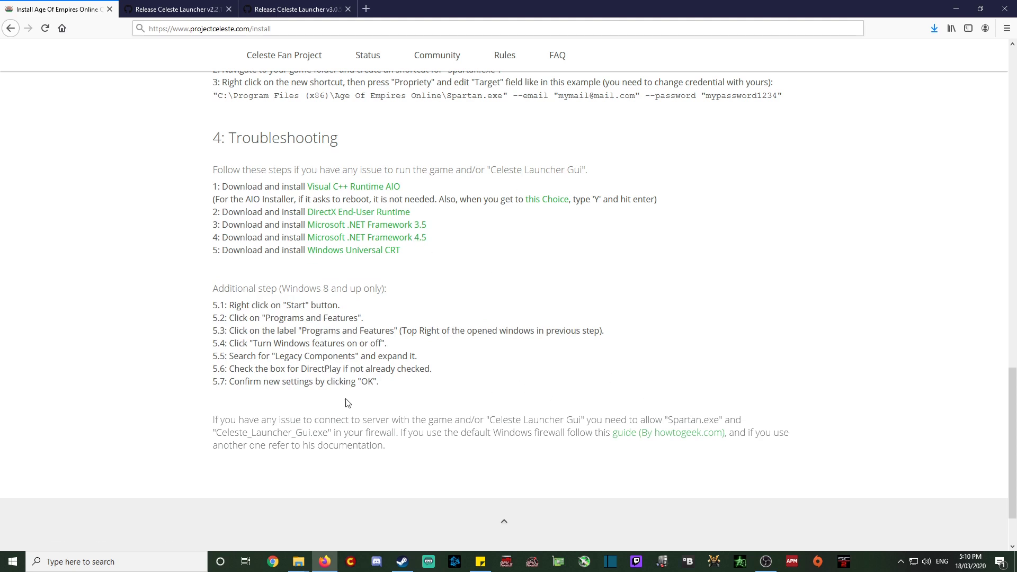
{"action": "mouse_move", "coordinate": [426, 274]}
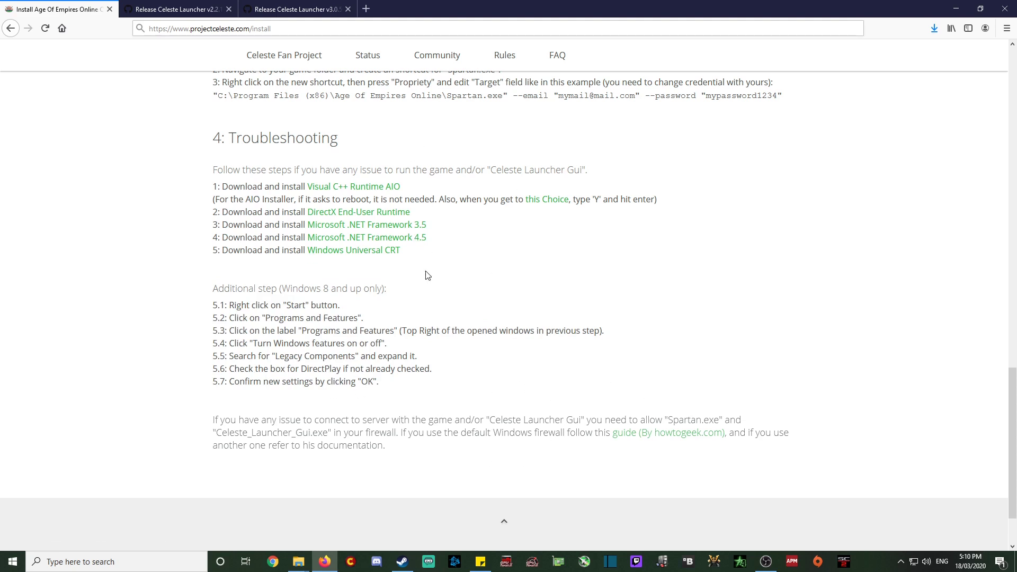
{"action": "mouse_move", "coordinate": [353, 192]}
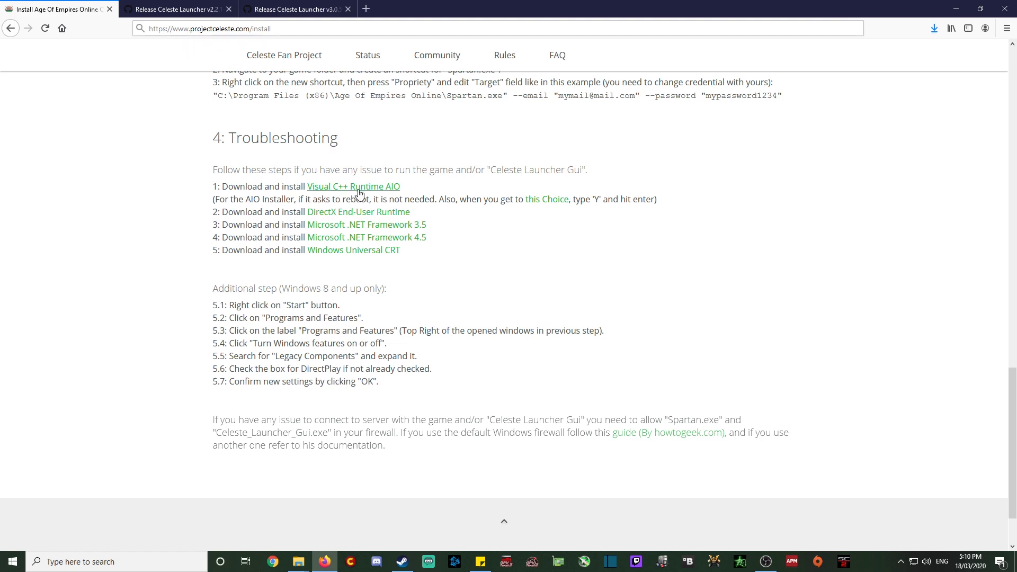
{"action": "mouse_move", "coordinate": [436, 292]}
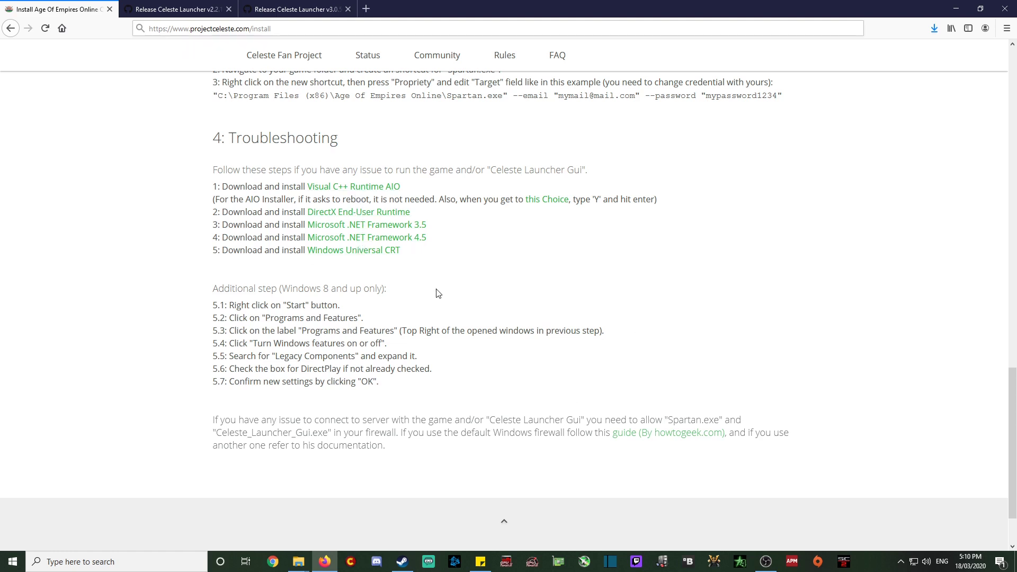
{"action": "mouse_move", "coordinate": [766, 561]}
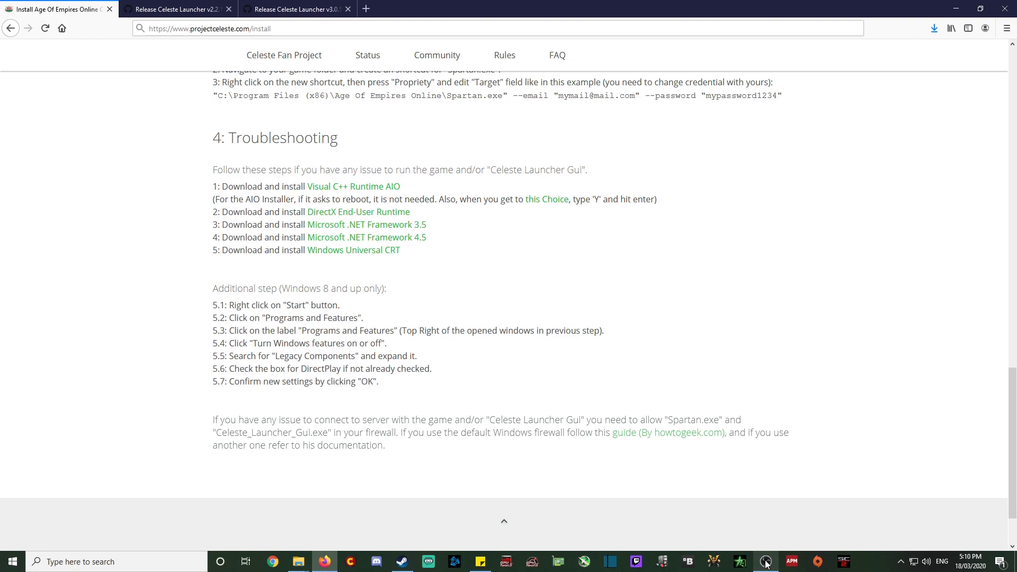